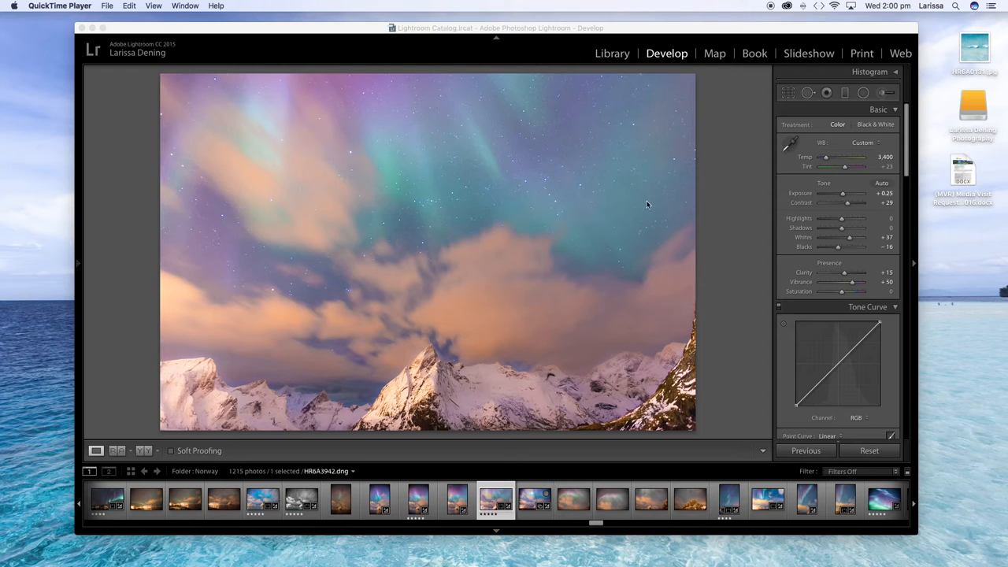
mouse_move(746, 264)
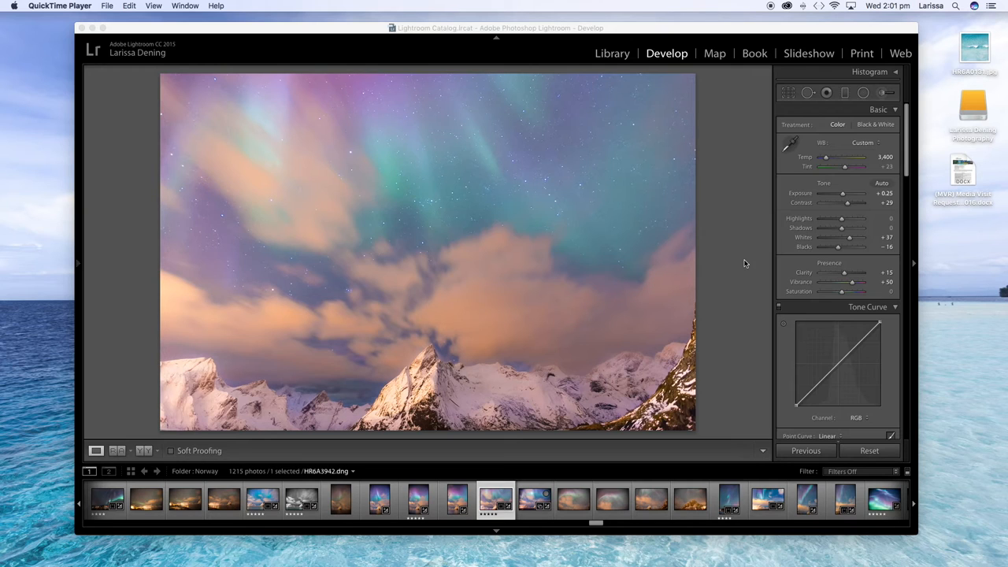
mouse_move(740, 234)
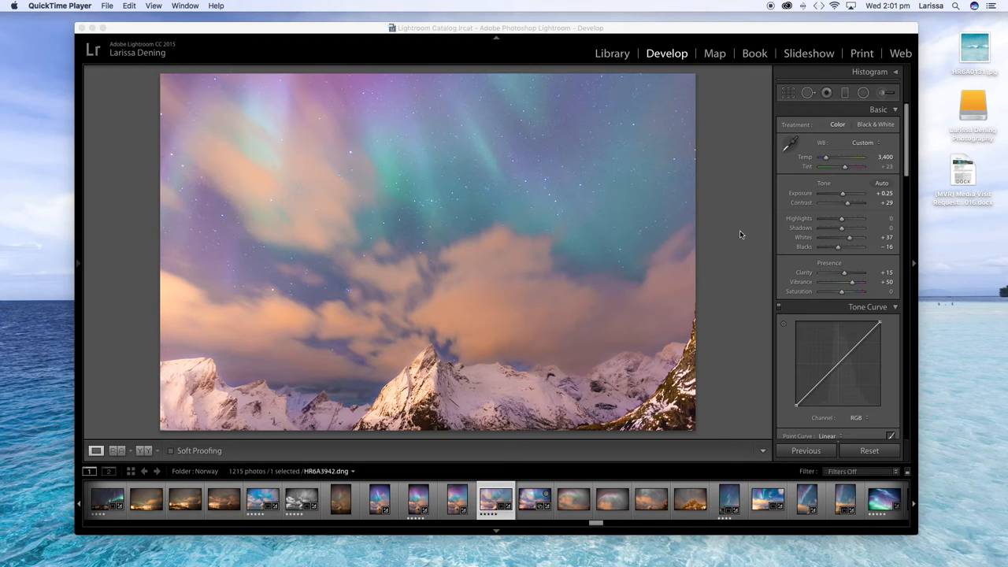
mouse_move(722, 324)
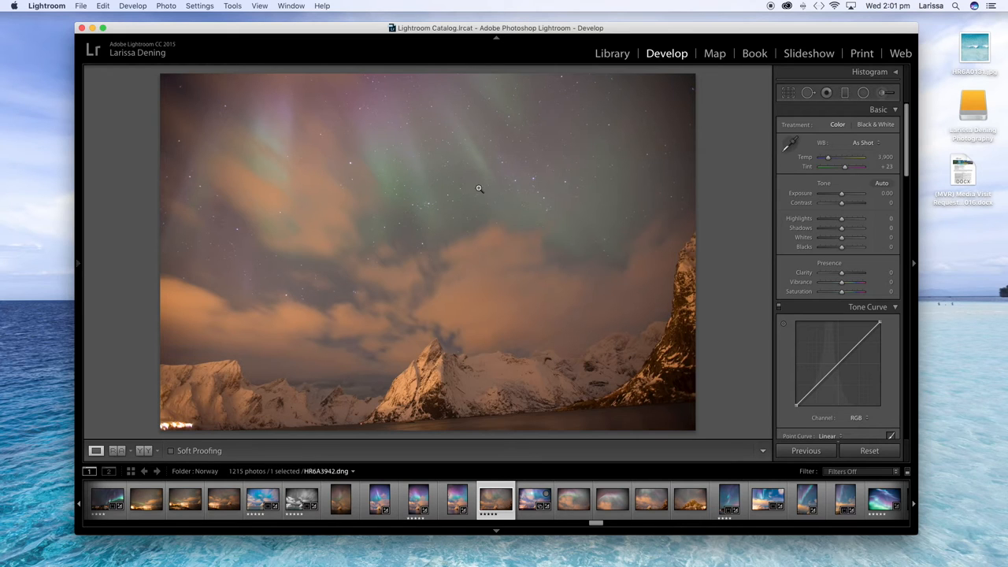
mouse_move(242, 241)
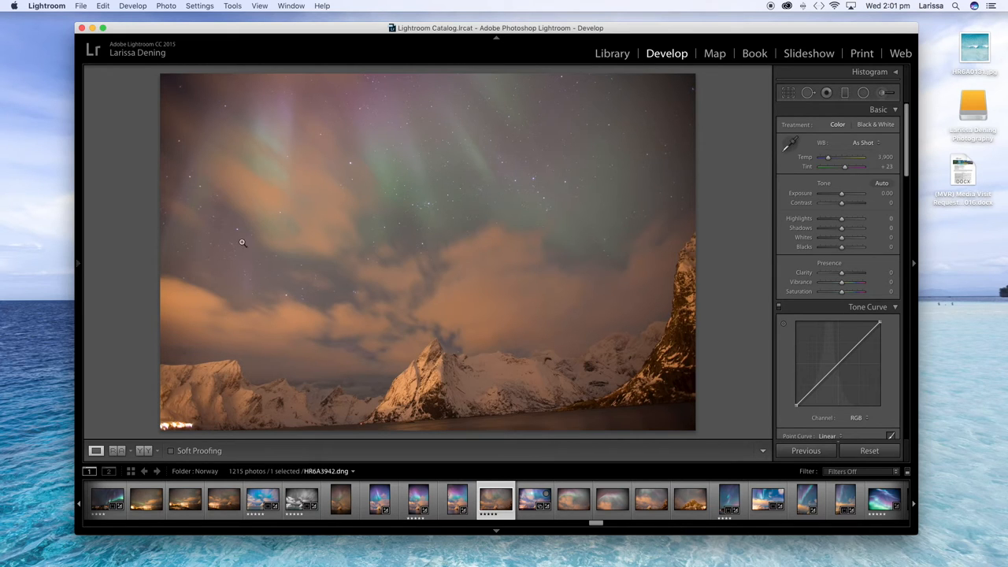
mouse_move(258, 250)
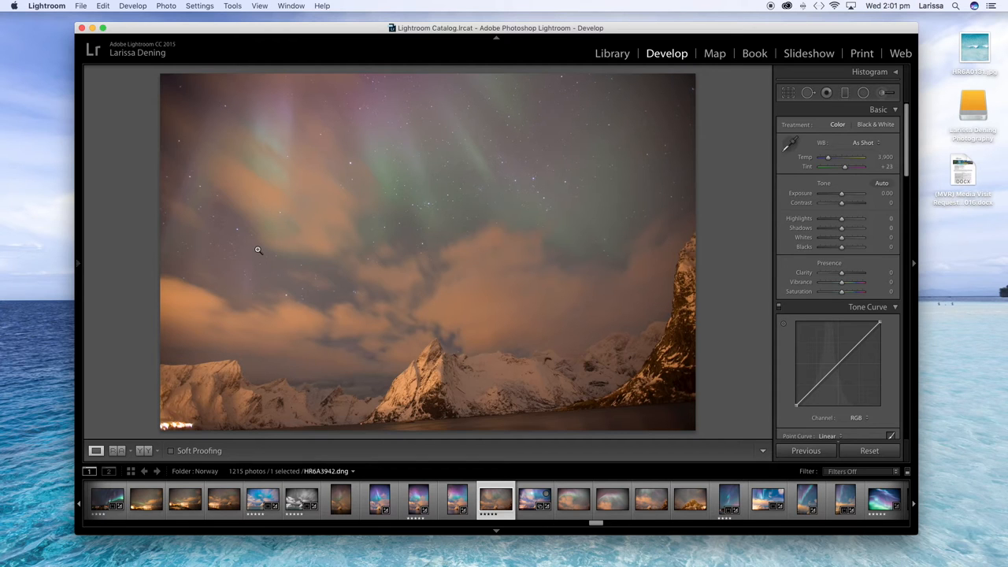
mouse_move(525, 132)
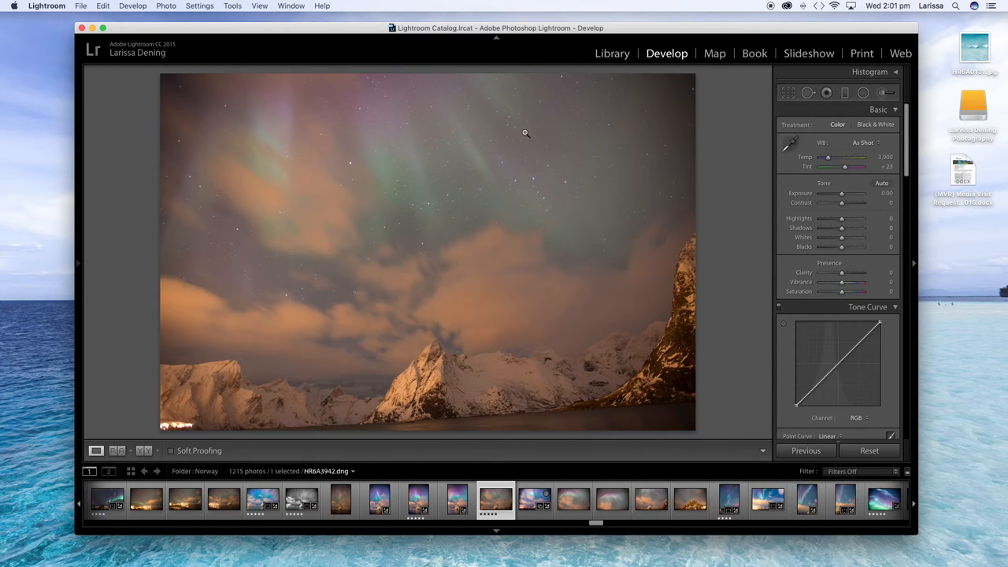
mouse_move(607, 273)
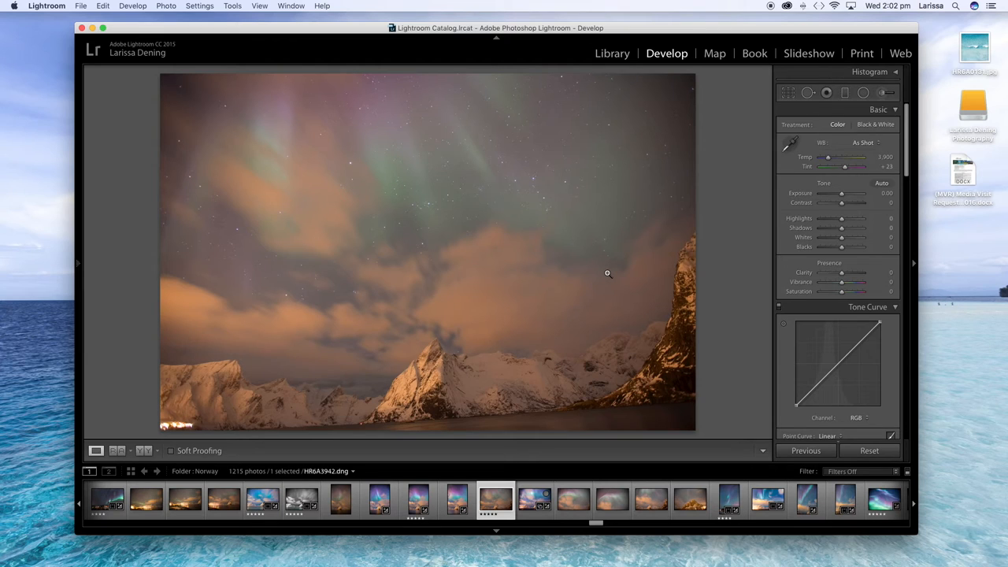
mouse_move(673, 311)
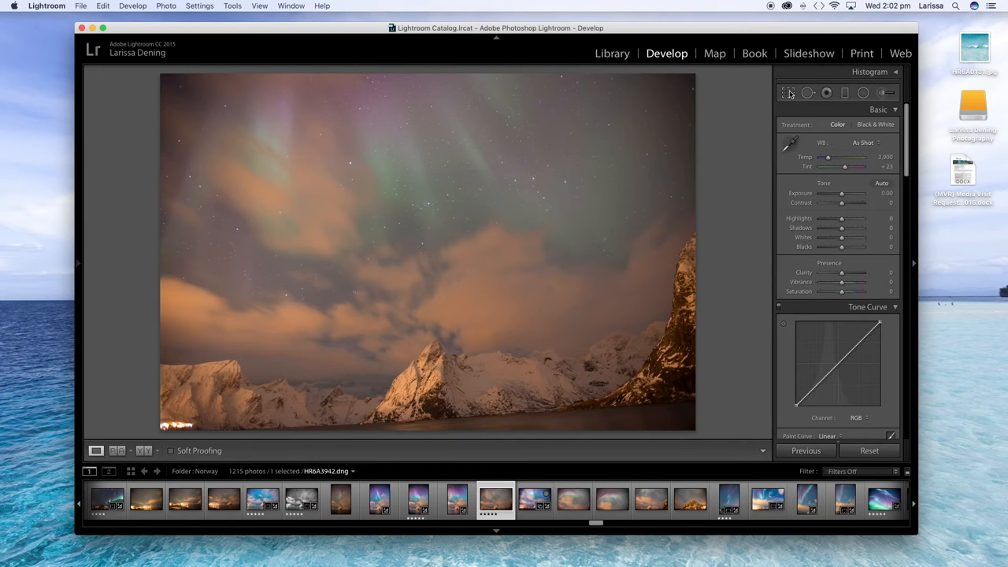
mouse_move(722, 209)
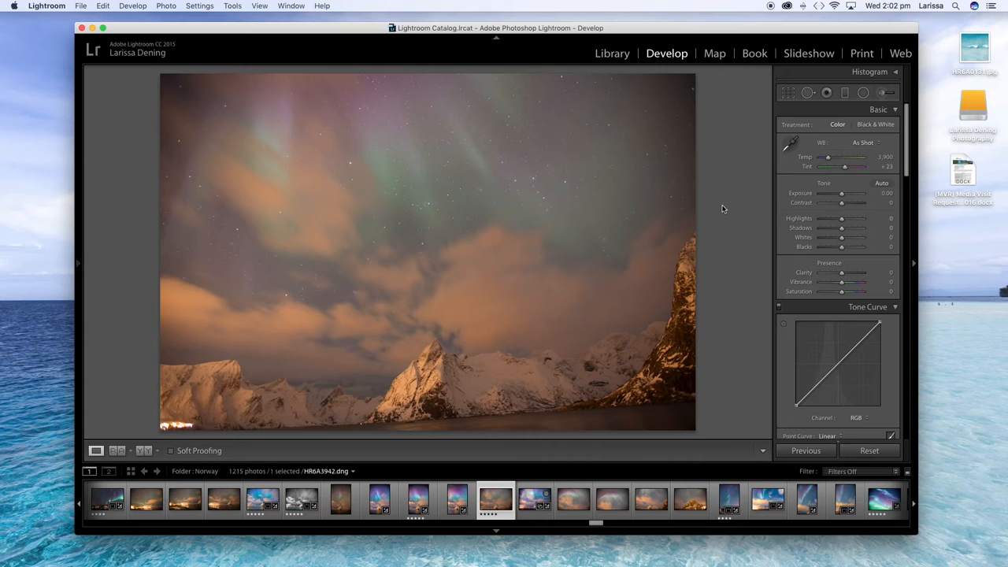
mouse_move(783, 97)
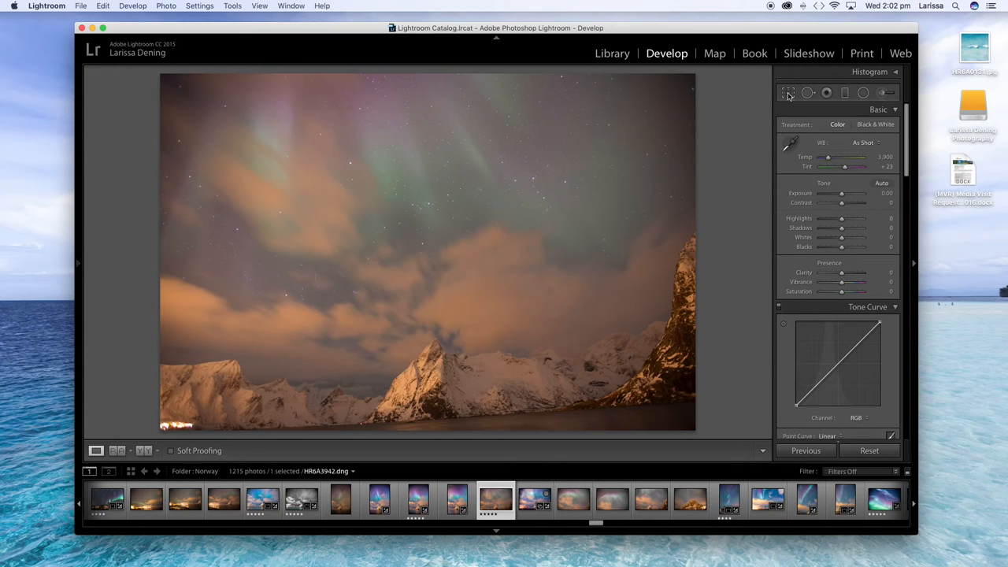
- Straighten the photo with a 3.23° crop rotation and apply the crop
left_click(787, 93)
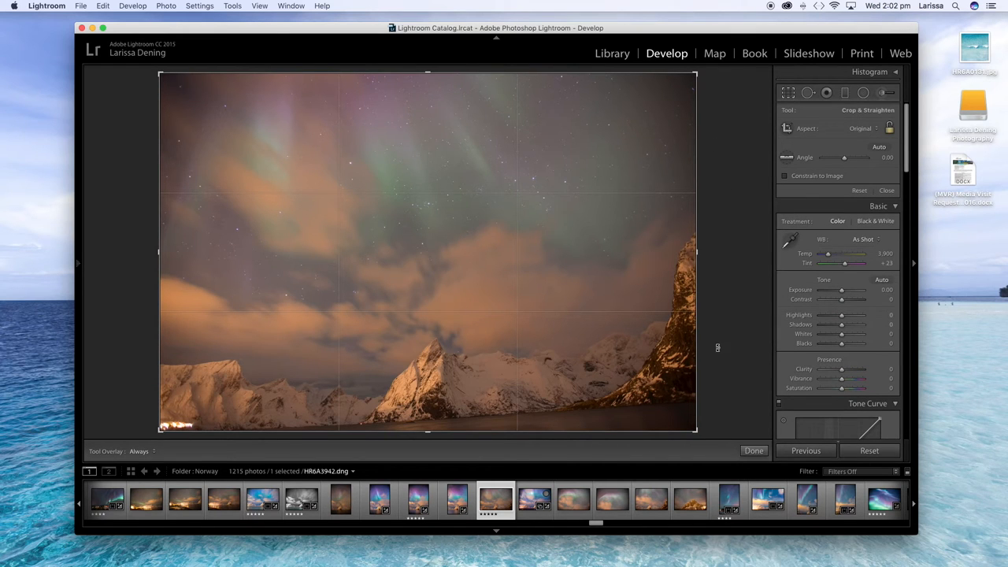
mouse_move(714, 427)
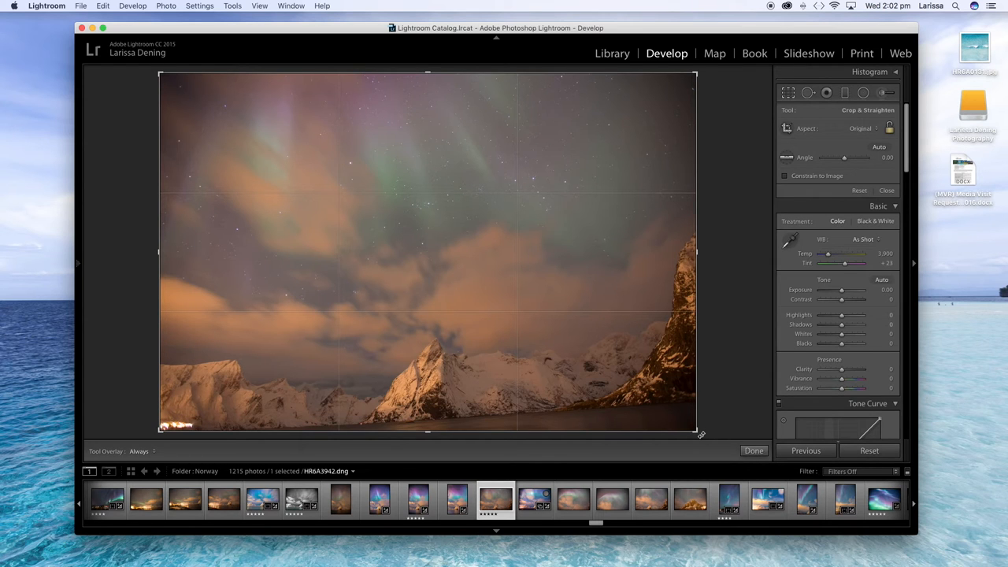
left_click_drag(692, 433, 698, 446)
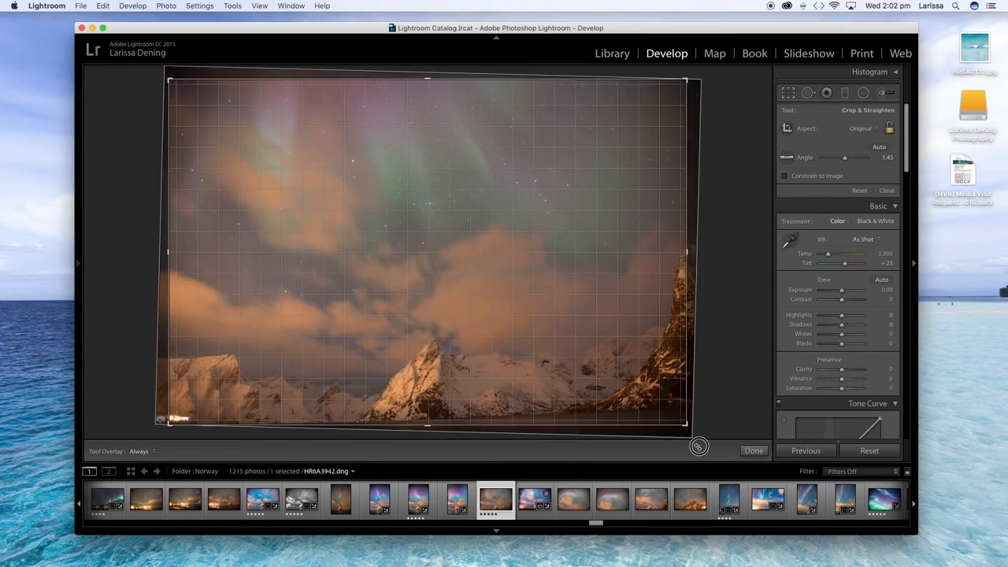
left_click_drag(698, 446, 694, 454)
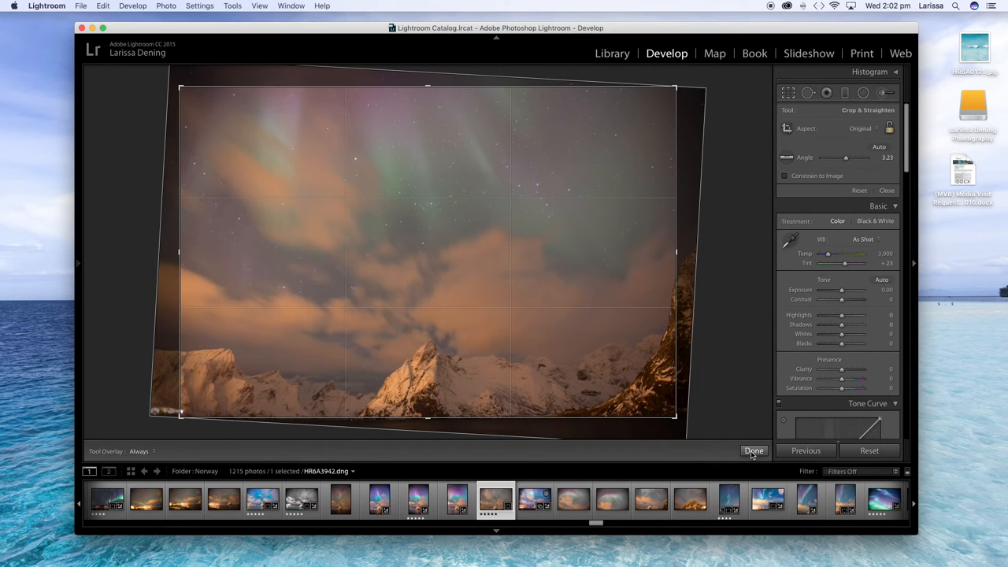
left_click(754, 451)
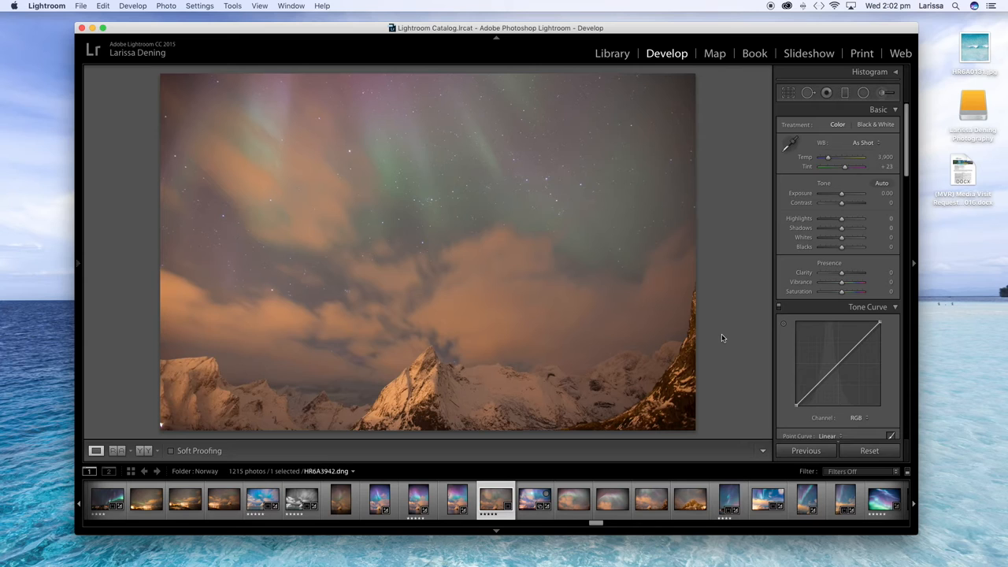
mouse_move(755, 239)
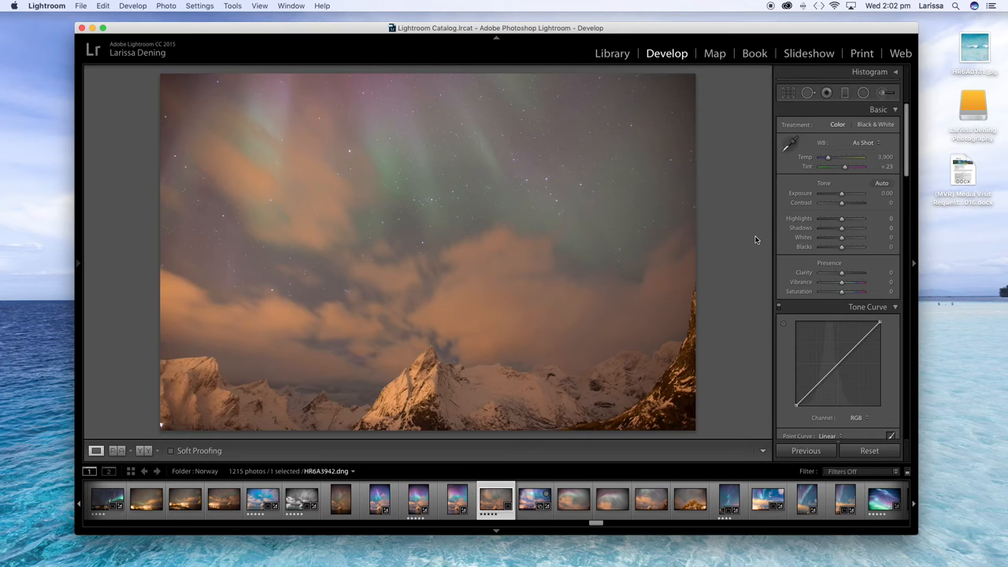
mouse_move(840, 214)
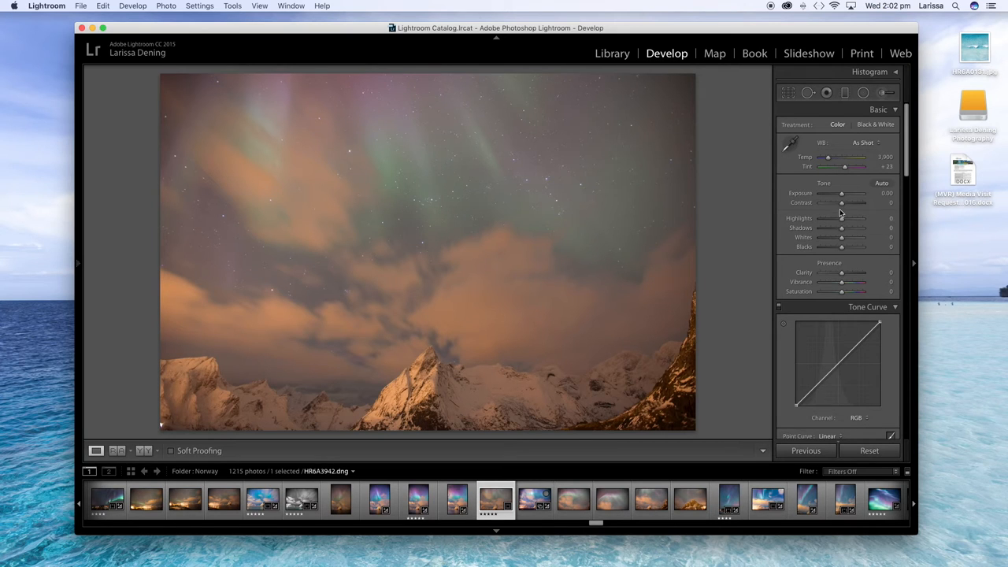
- Set Exposure to +0.40 and Vibrance to +51 in the Basic panel
left_click_drag(842, 193, 847, 193)
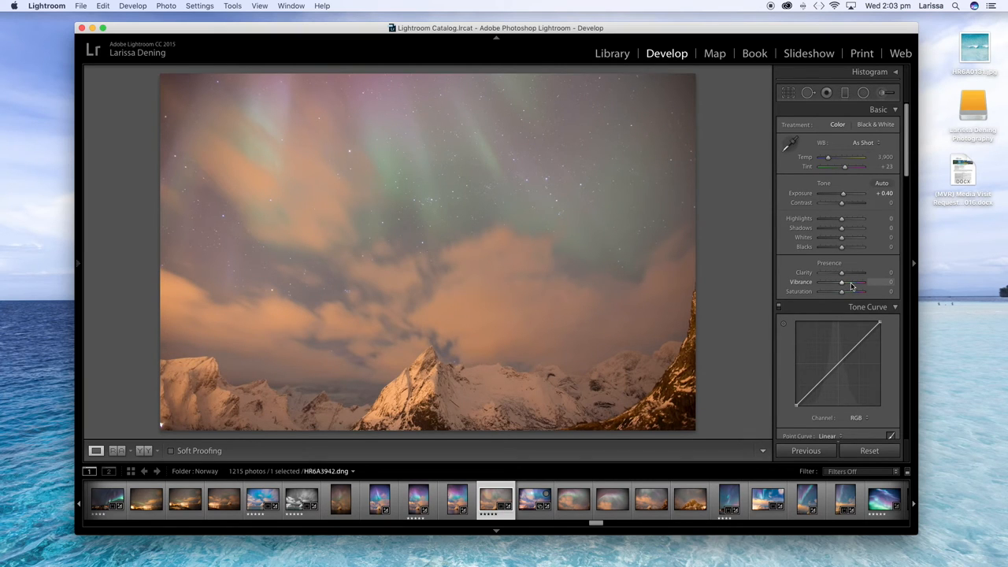
left_click_drag(840, 282, 854, 281)
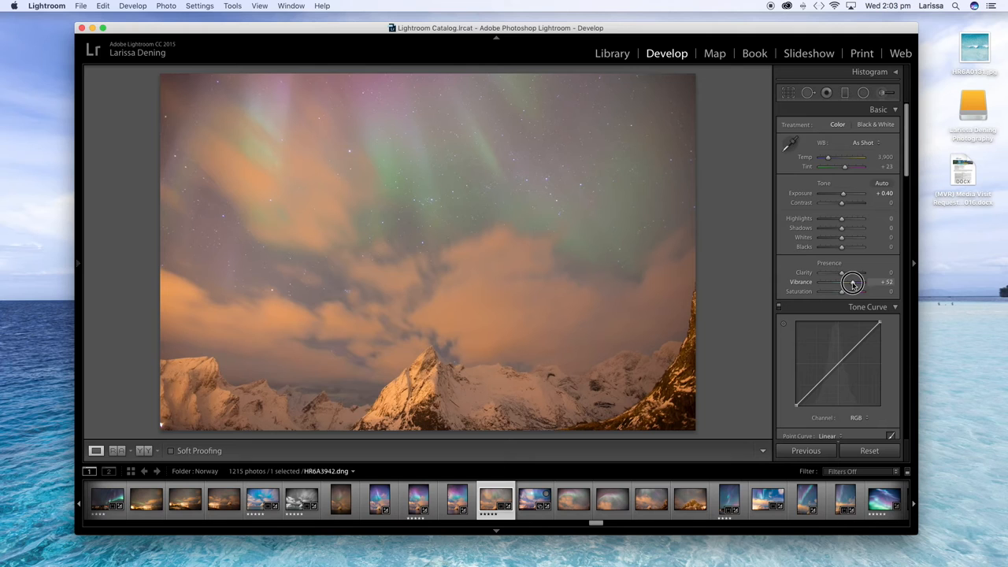
left_click_drag(854, 282, 851, 282)
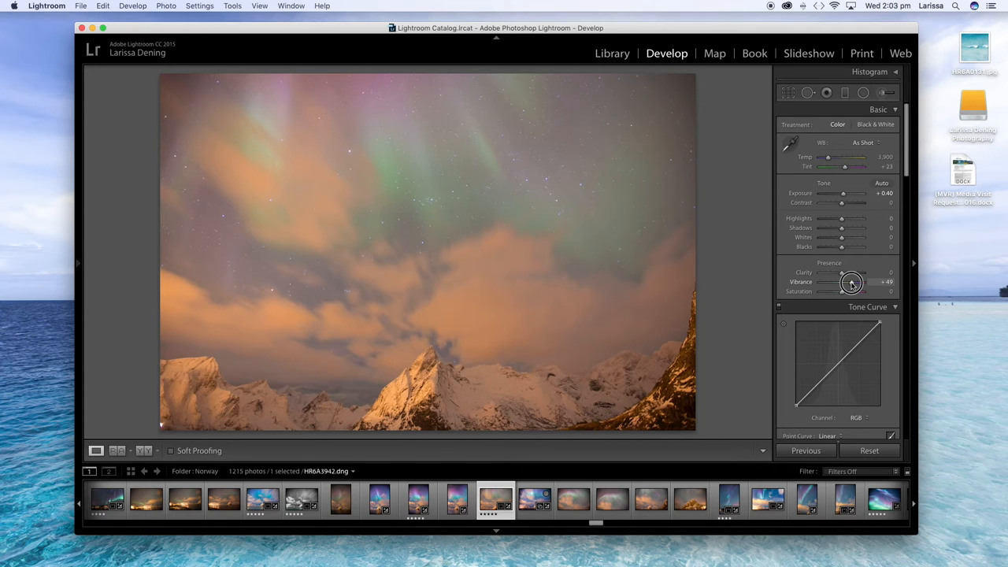
left_click_drag(851, 282, 842, 281)
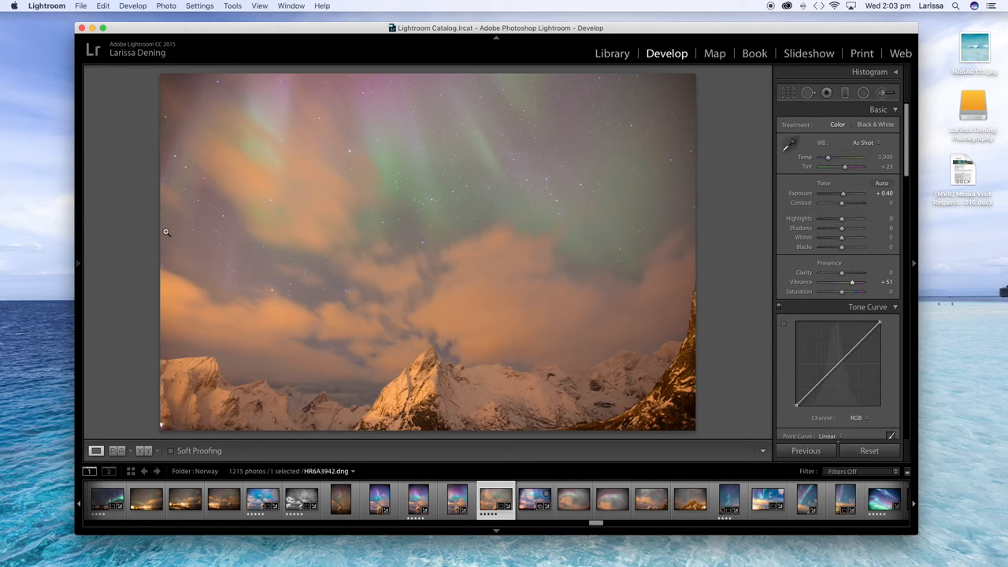
mouse_move(554, 277)
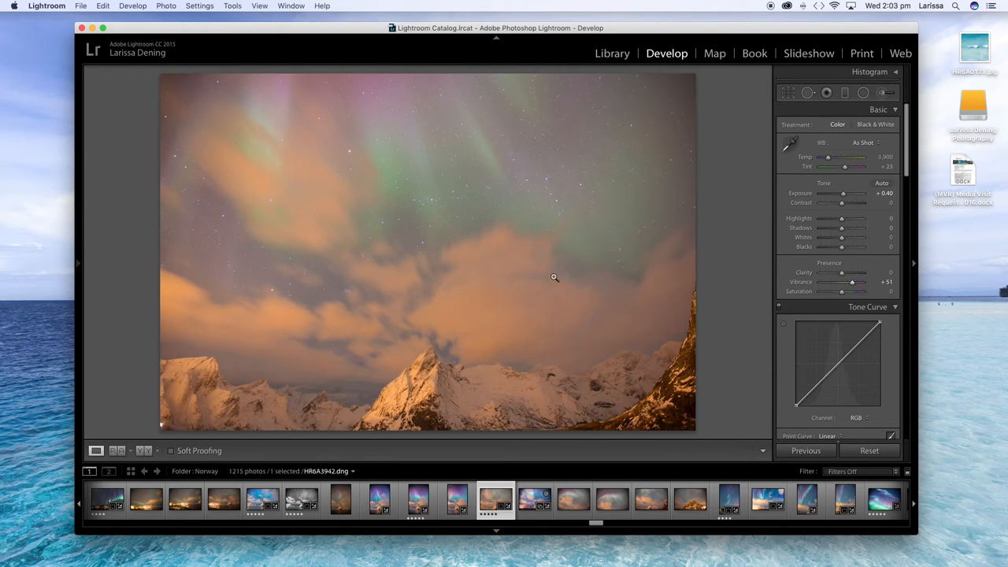
mouse_move(133, 408)
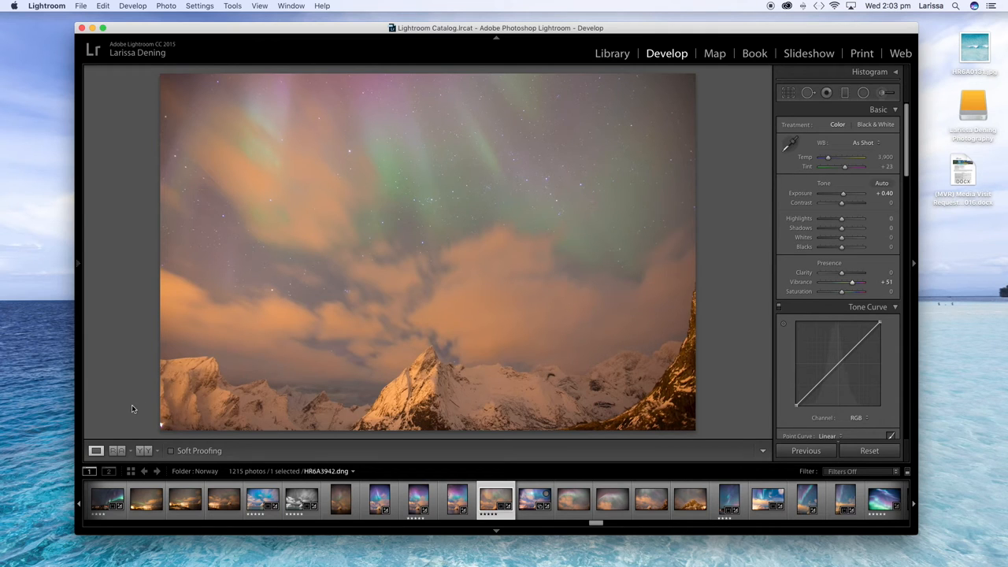
mouse_move(724, 362)
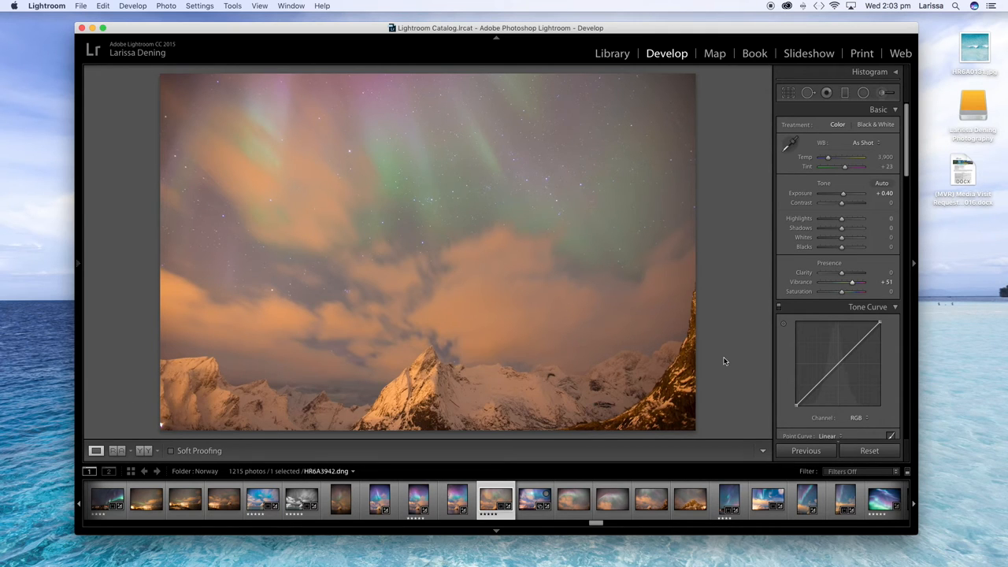
mouse_move(729, 269)
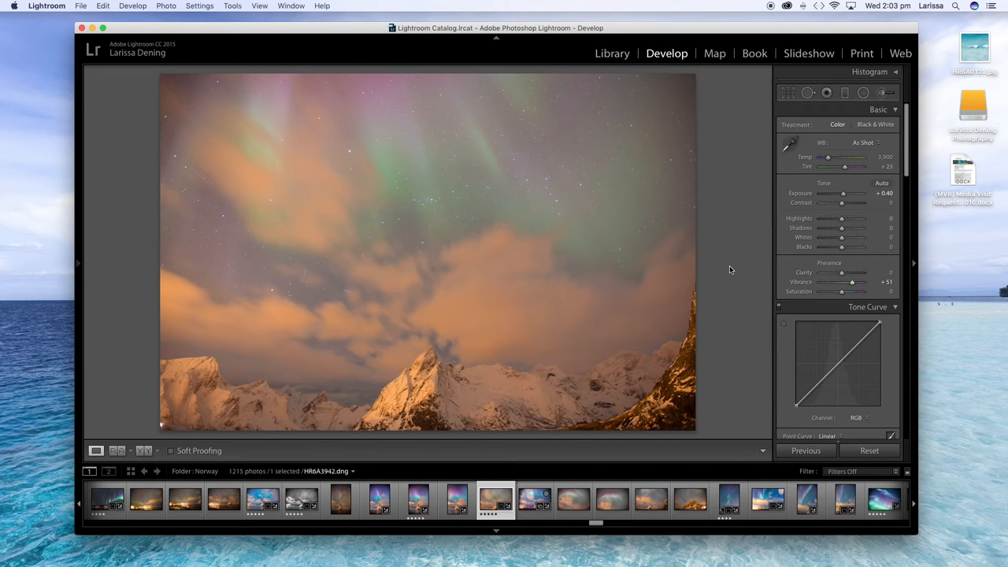
mouse_move(741, 270)
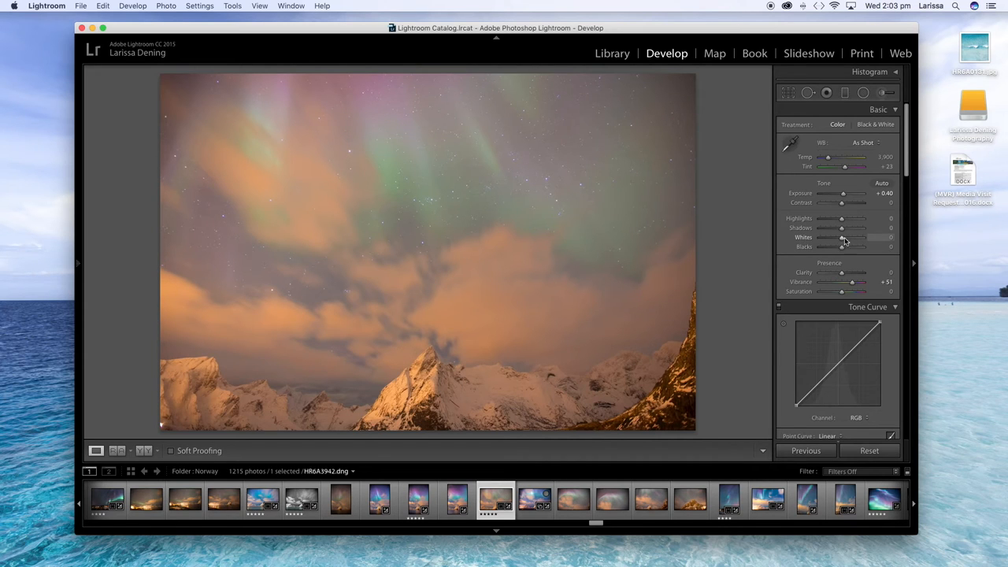
- Set the Whites slider to +41 and the Blacks slider to -18
left_click_drag(841, 237, 846, 237)
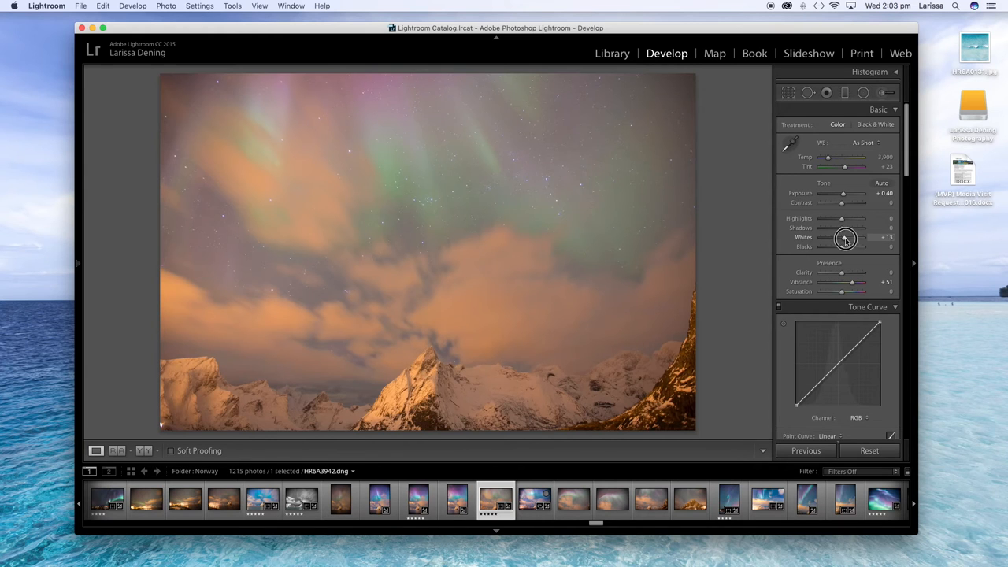
left_click_drag(844, 238, 850, 238)
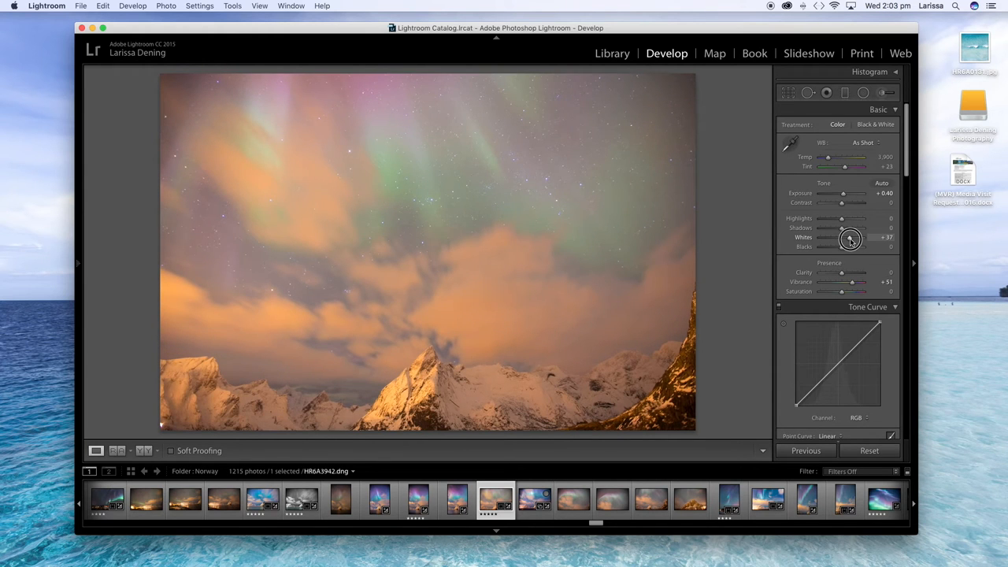
left_click_drag(854, 237, 850, 238)
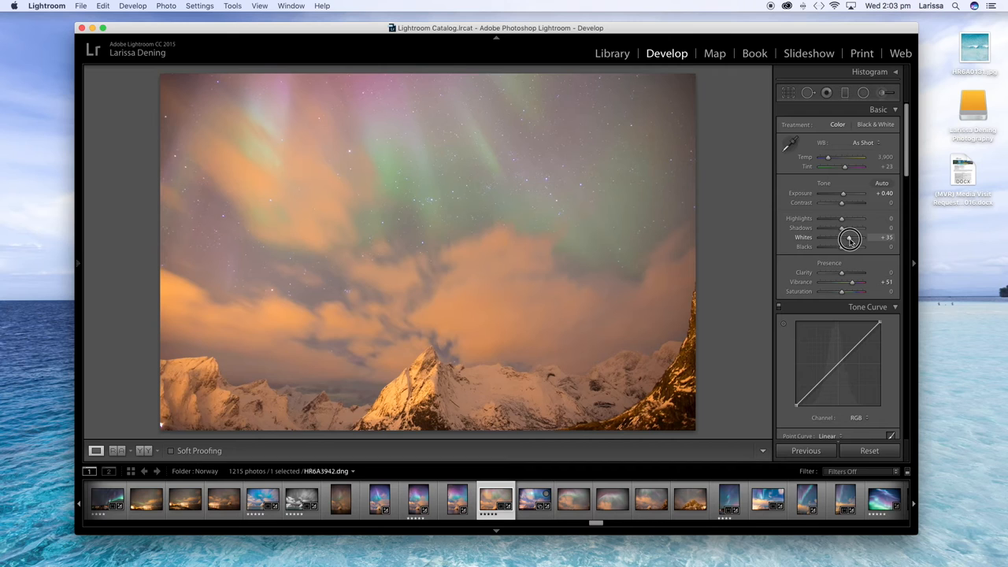
left_click_drag(849, 238, 854, 238)
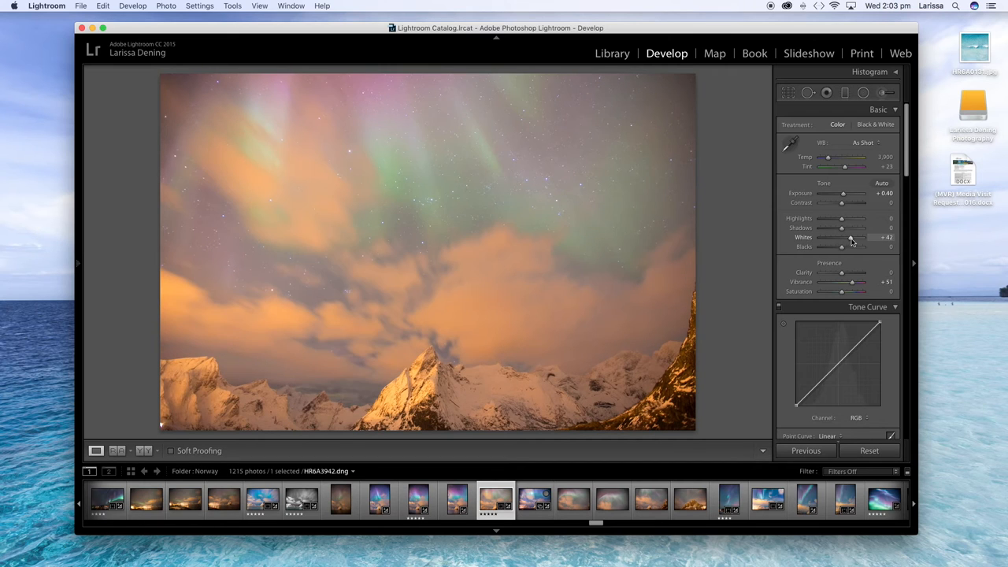
left_click_drag(852, 237, 849, 237)
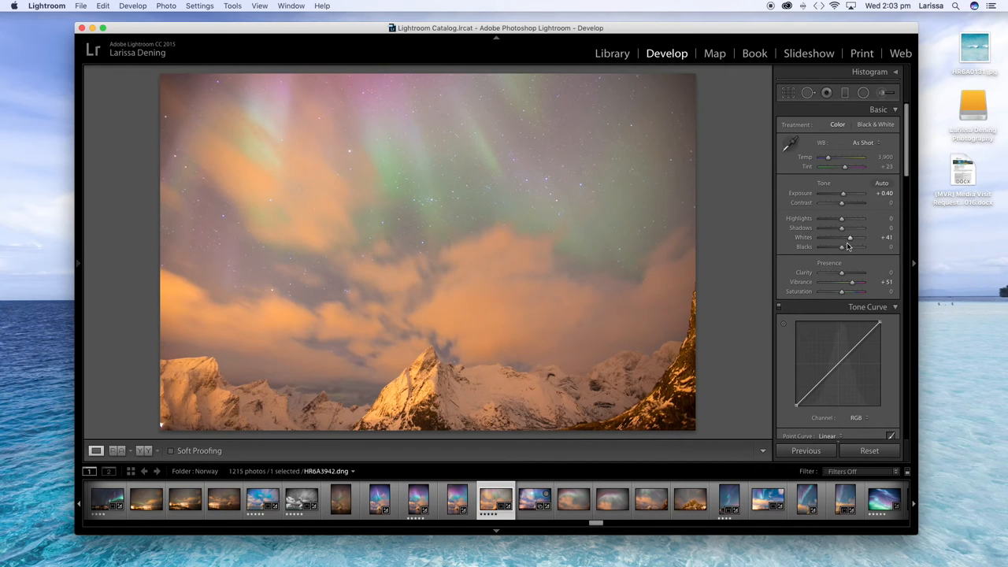
left_click_drag(849, 247, 840, 246)
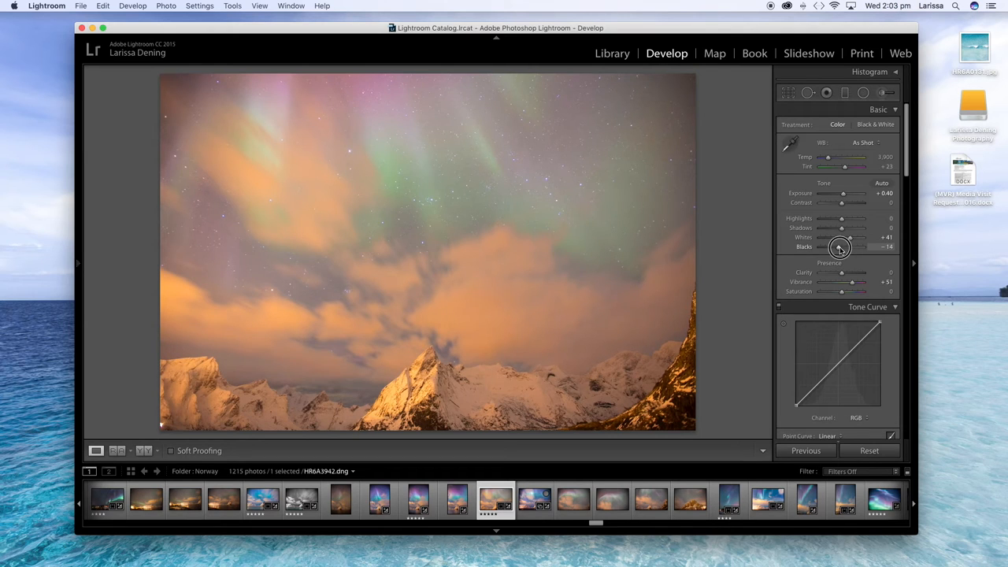
left_click_drag(842, 246, 837, 246)
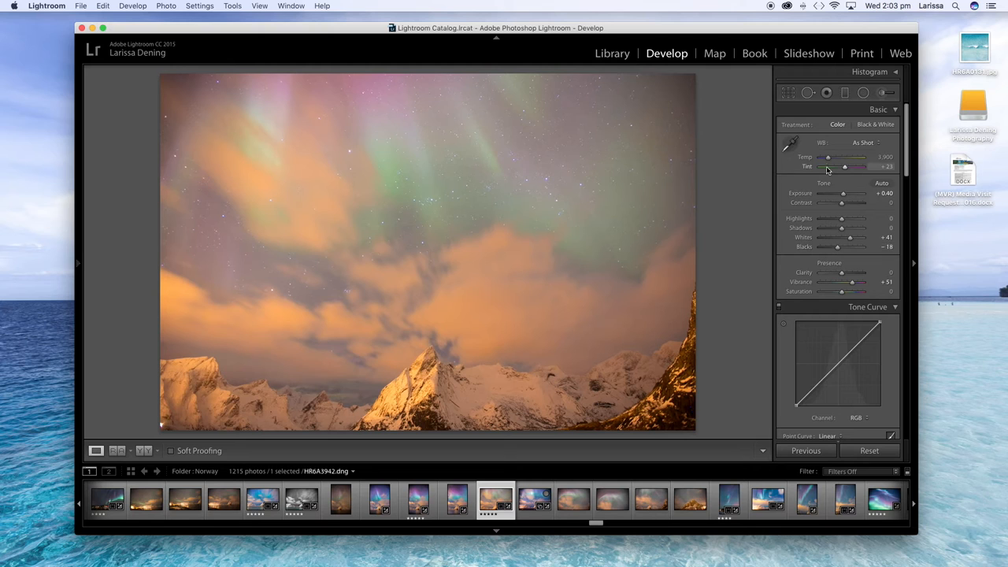
- Enter a white balance Temp value of 3400
left_click(884, 156)
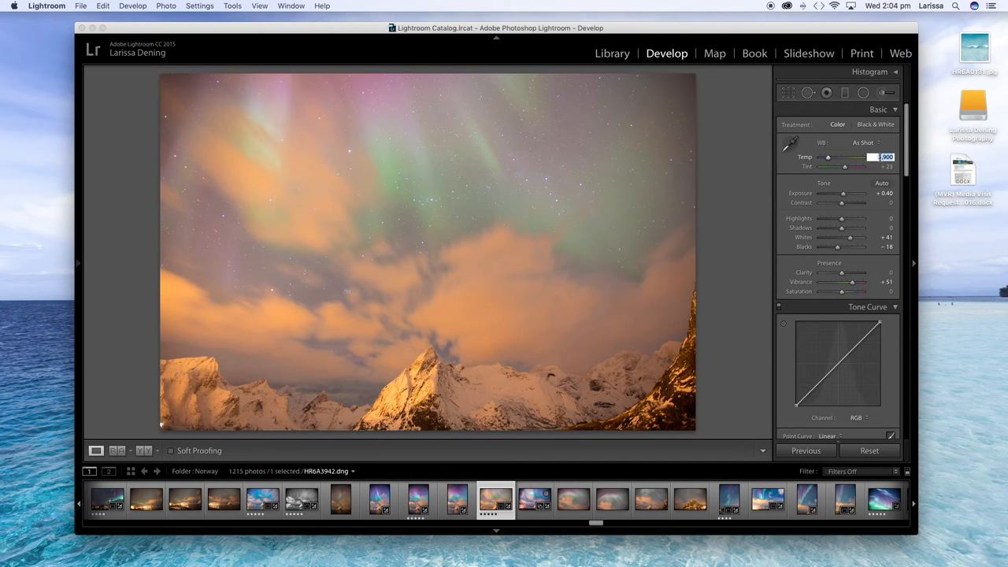
type("3400")
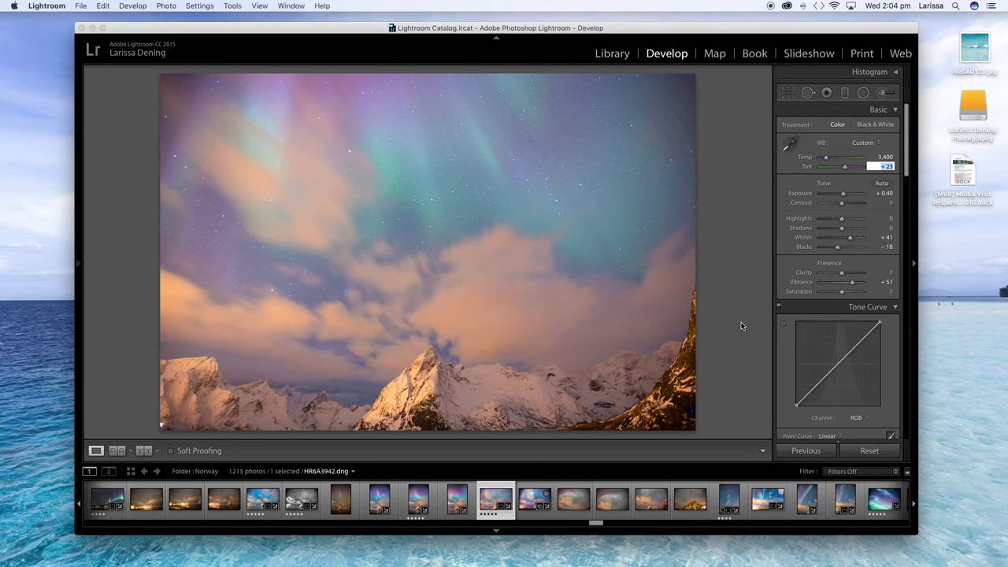
mouse_move(585, 245)
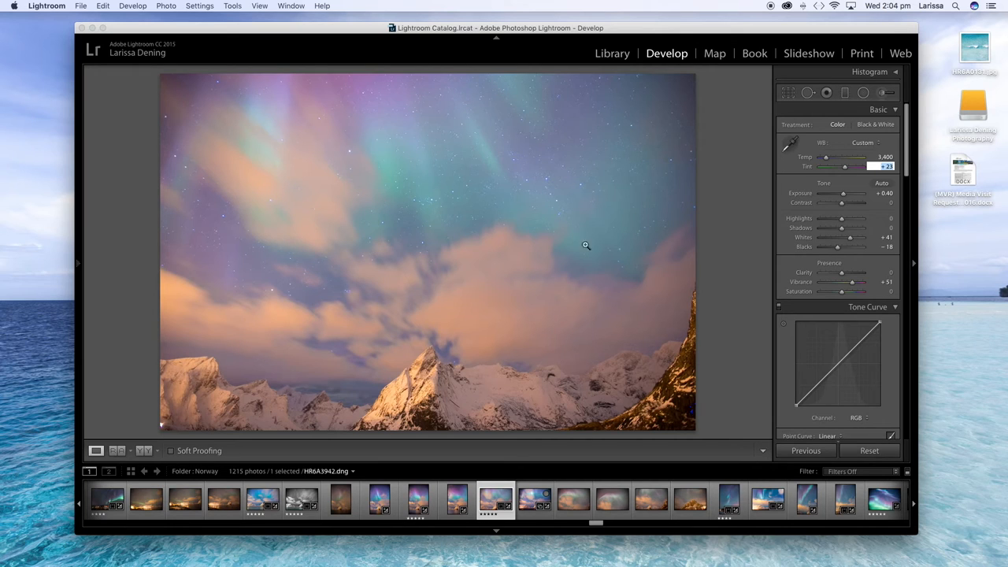
mouse_move(634, 323)
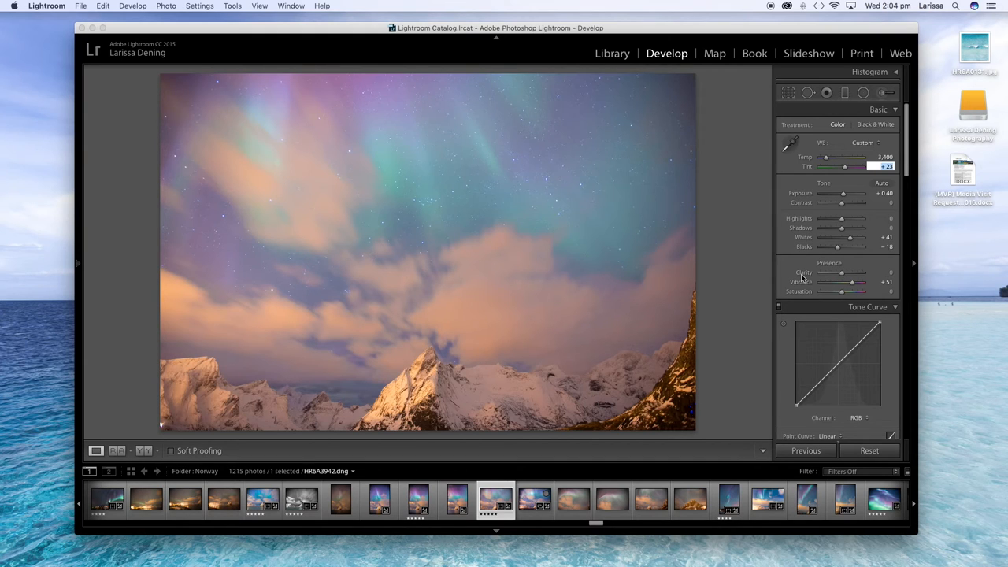
mouse_move(842, 202)
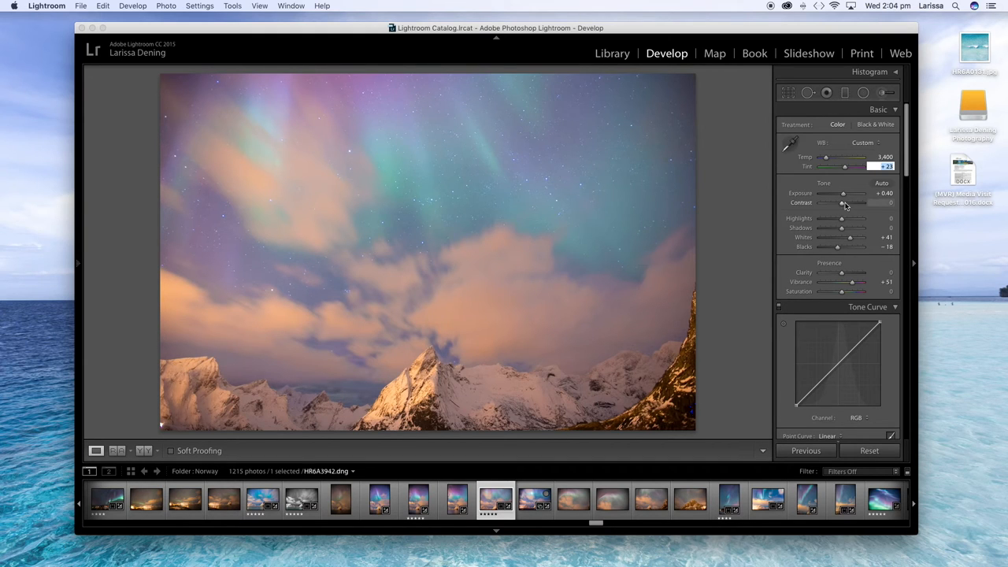
- Raise the Contrast slider in two drags to +35
left_click_drag(835, 203, 847, 202)
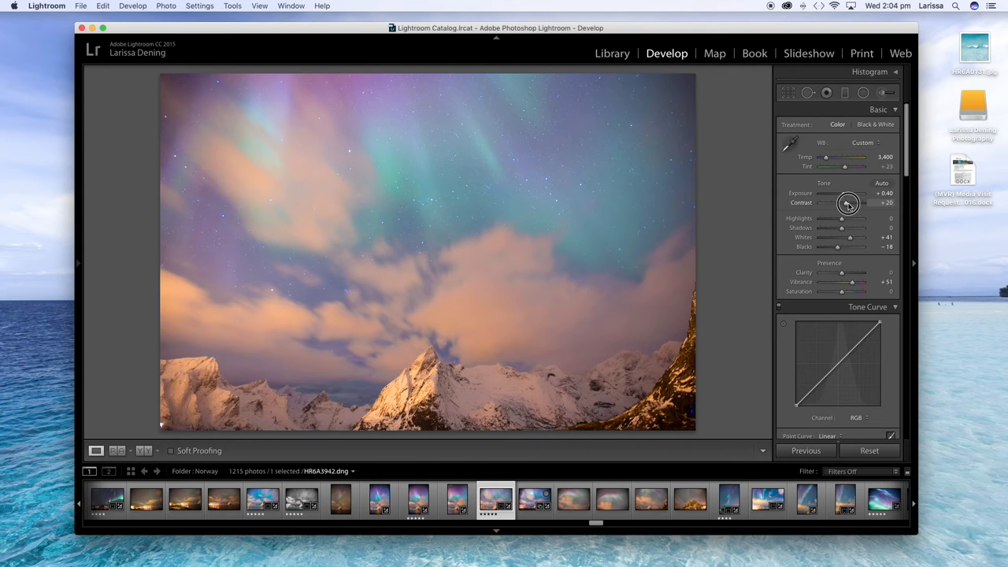
left_click_drag(842, 202, 850, 202)
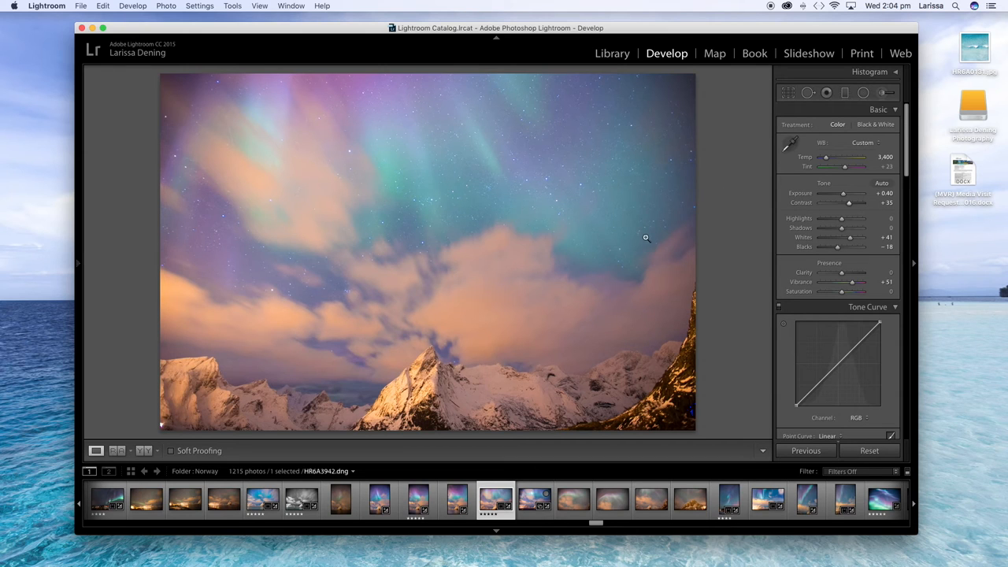
mouse_move(428, 412)
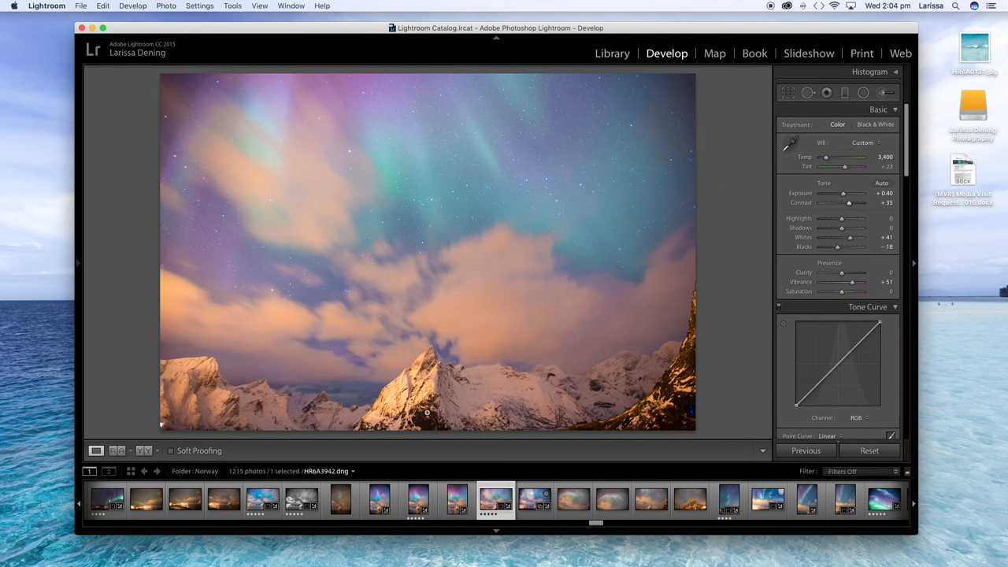
mouse_move(466, 449)
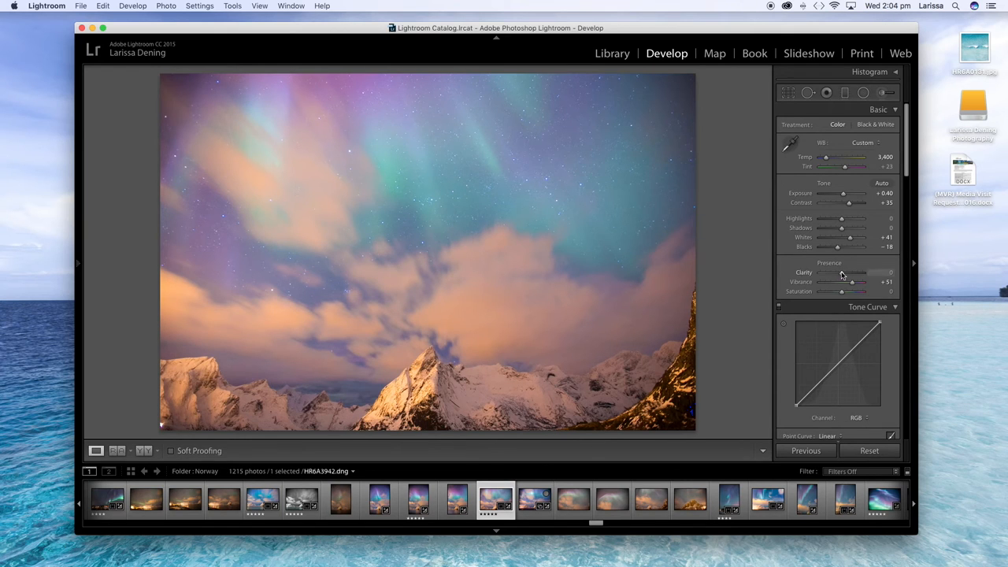
- Set Clarity under Presence to +13
left_click_drag(841, 273, 849, 273)
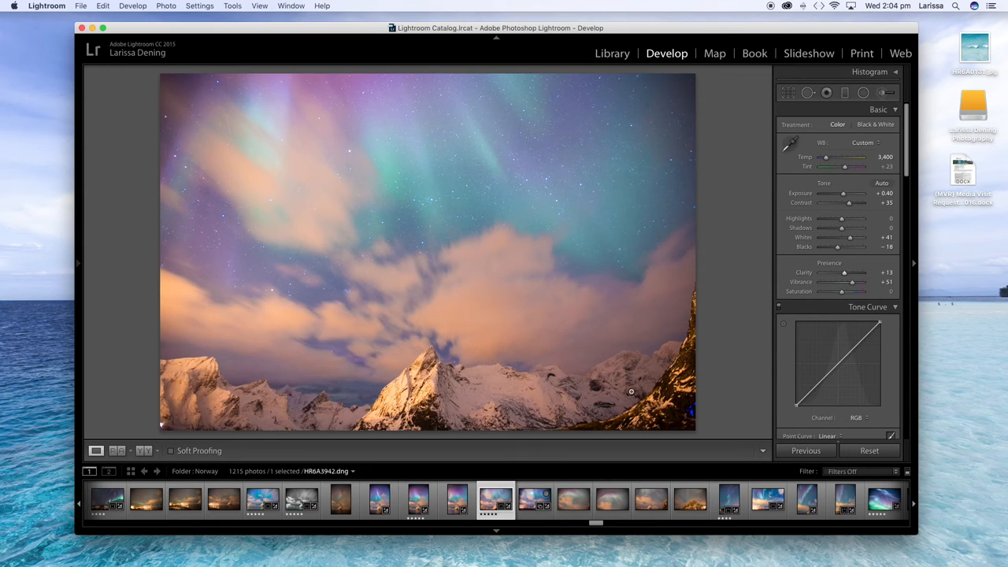
mouse_move(681, 378)
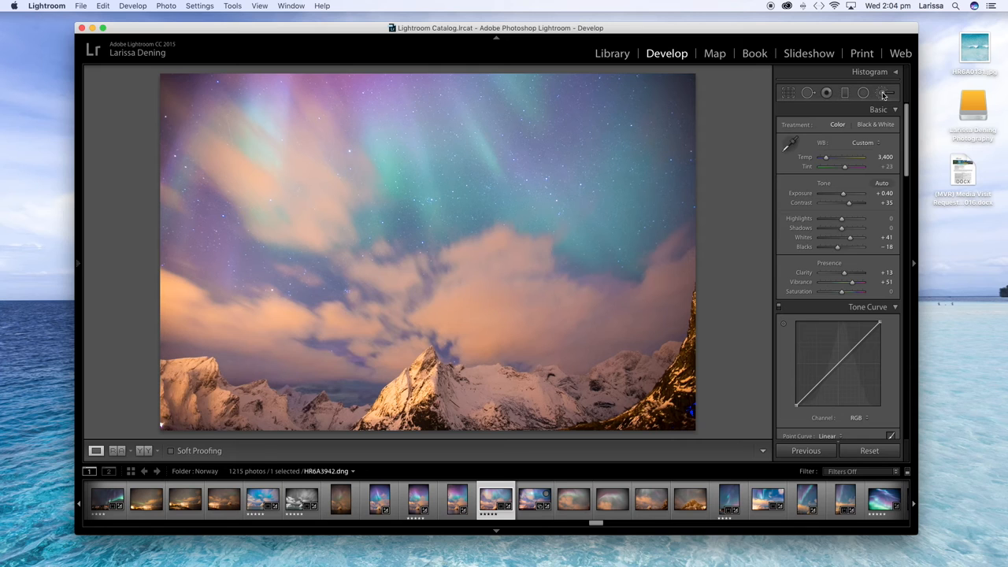
- With the Adjustment Brush and mask overlay on, paint the right-hand mountains toward the centre
left_click(881, 93)
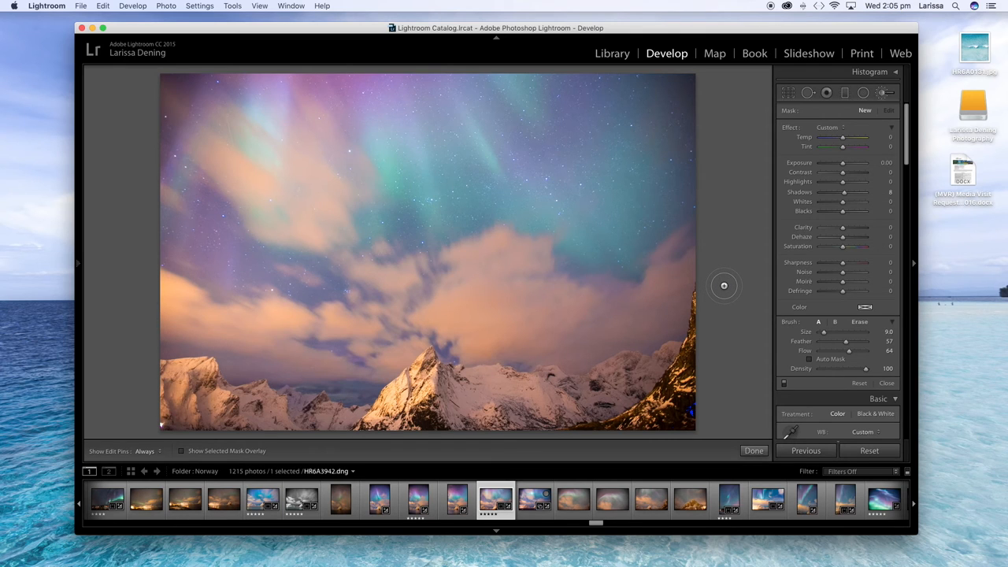
mouse_move(710, 357)
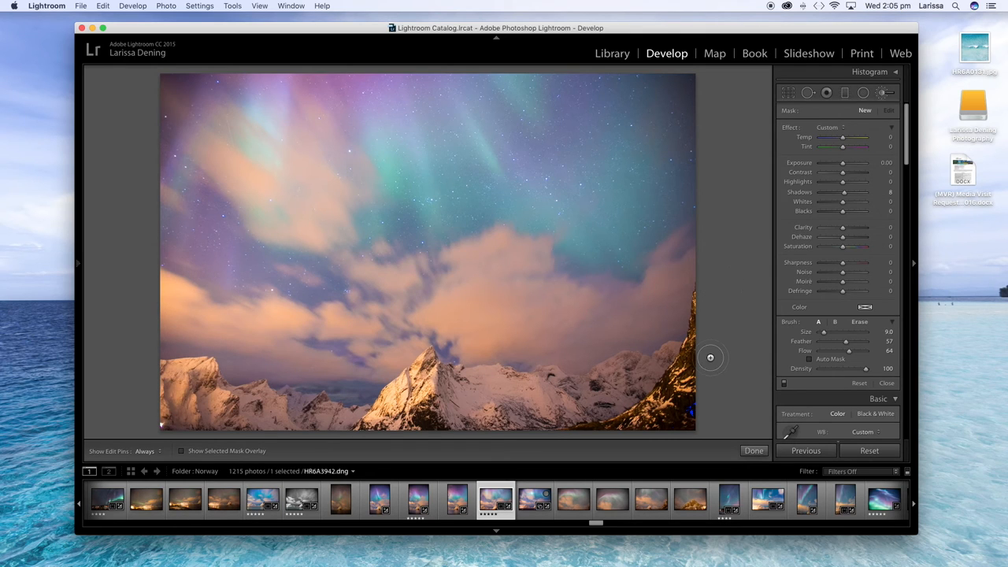
mouse_move(698, 375)
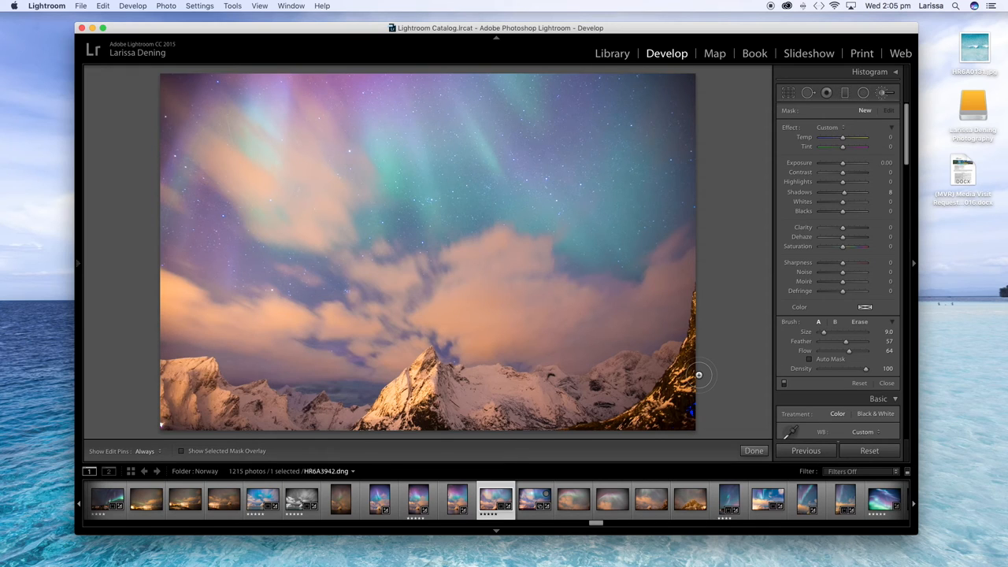
left_click(181, 451)
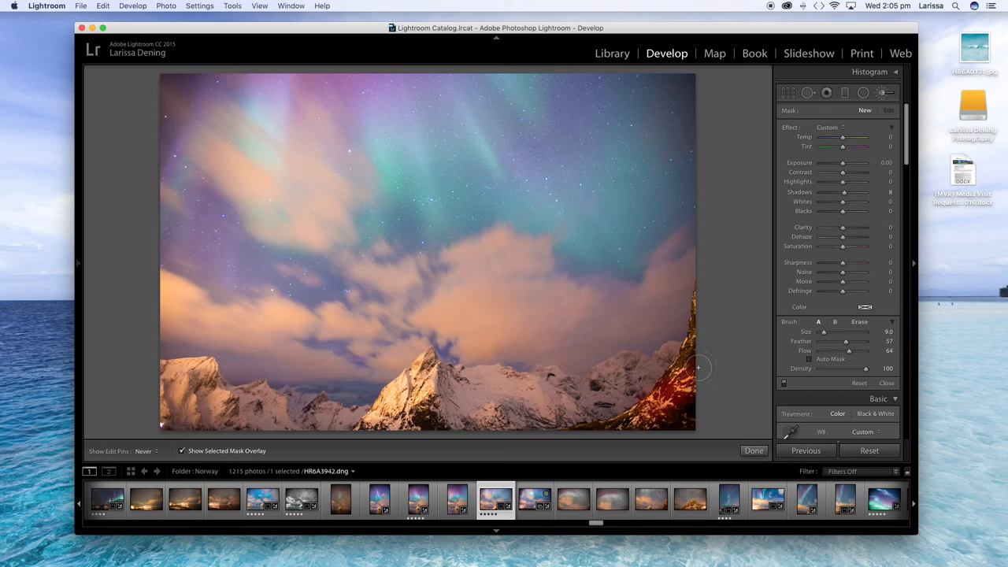
left_click_drag(696, 368, 626, 366)
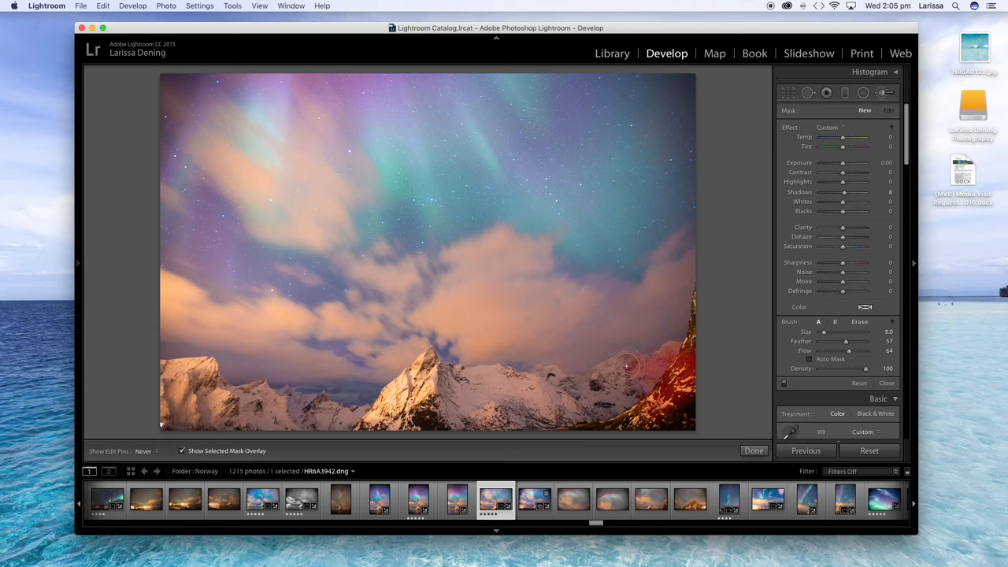
left_click_drag(629, 366, 551, 386)
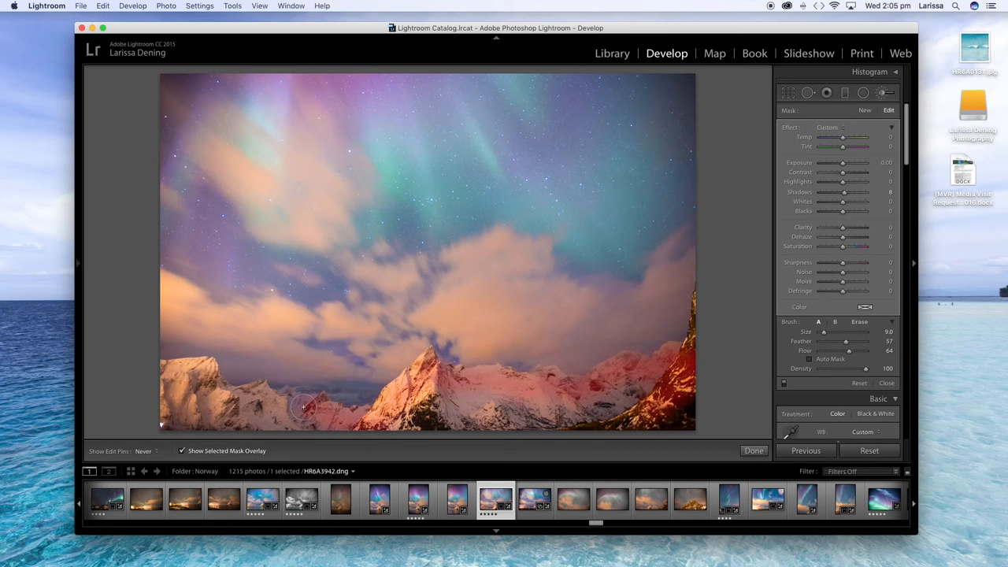
- Mask the left-hand mountains and lower slopes, then hide the mask overlay
left_click_drag(196, 377, 306, 406)
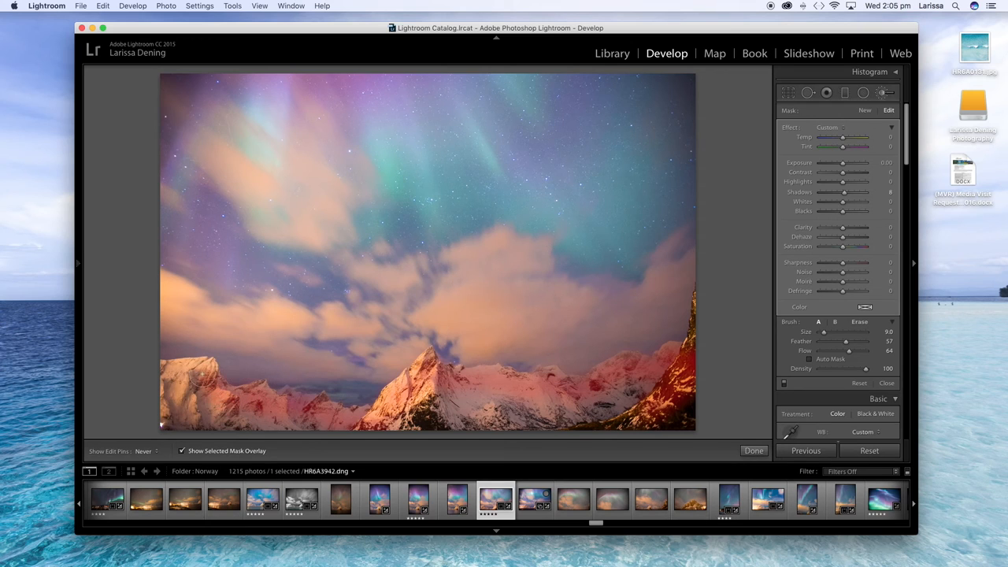
left_click(181, 379)
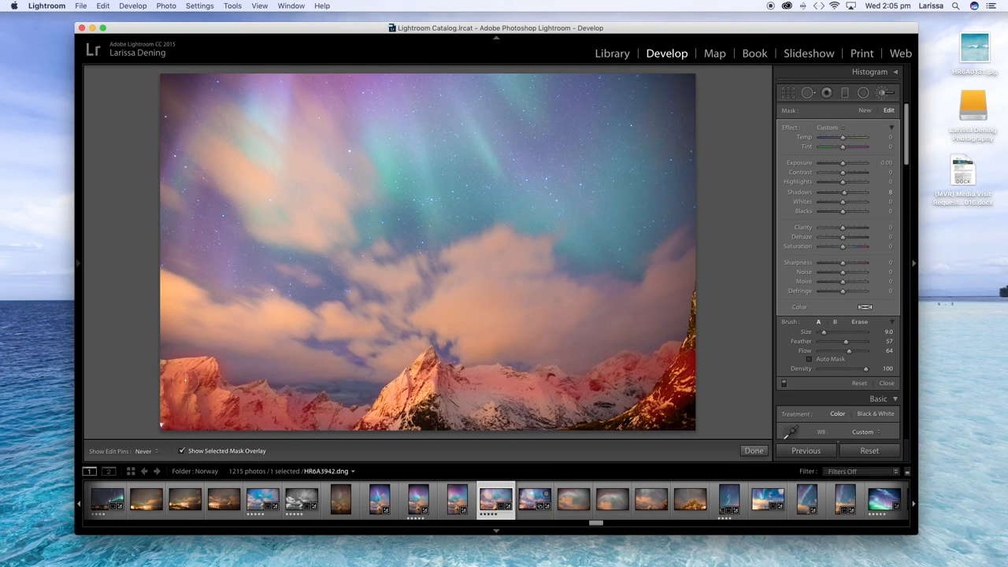
left_click_drag(189, 382, 377, 425)
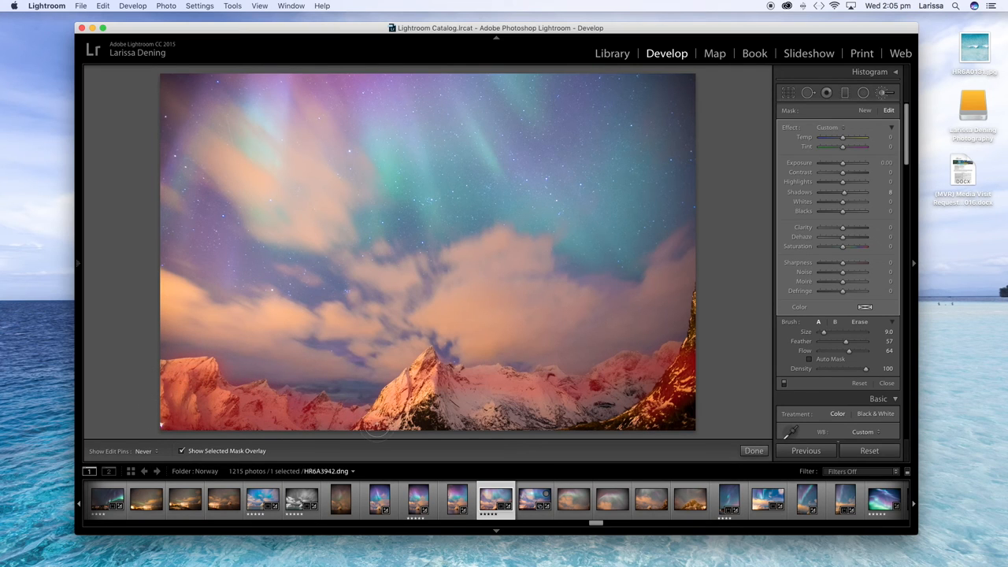
left_click_drag(378, 425, 511, 402)
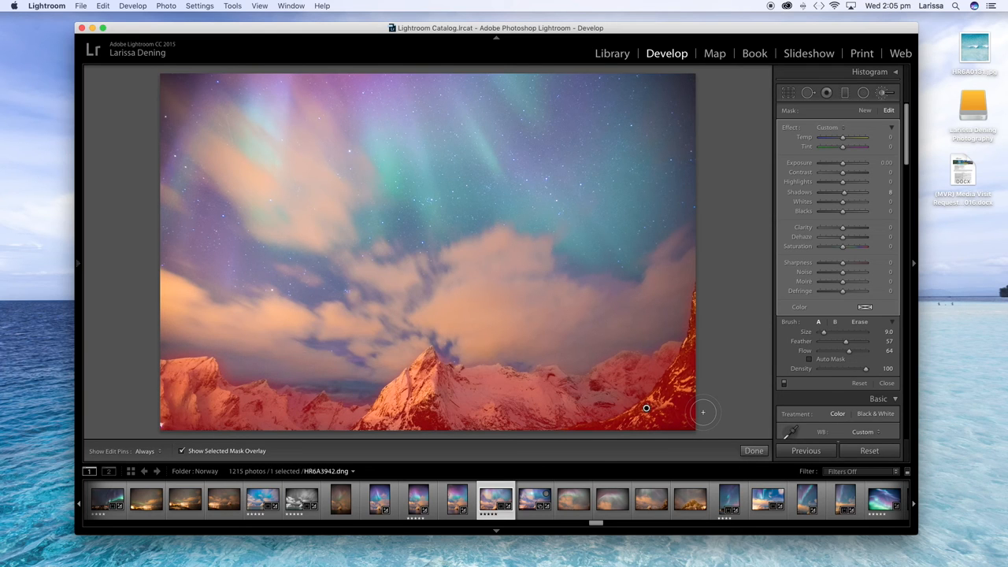
left_click(181, 450)
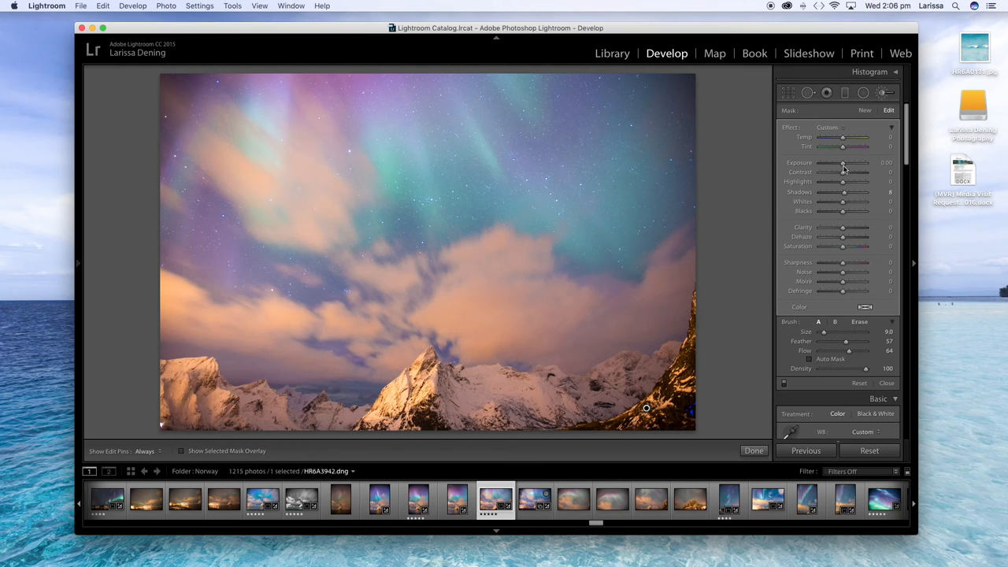
- Give the brushed mountains +0.62 exposure and a -9 temperature
left_click_drag(843, 163, 854, 163)
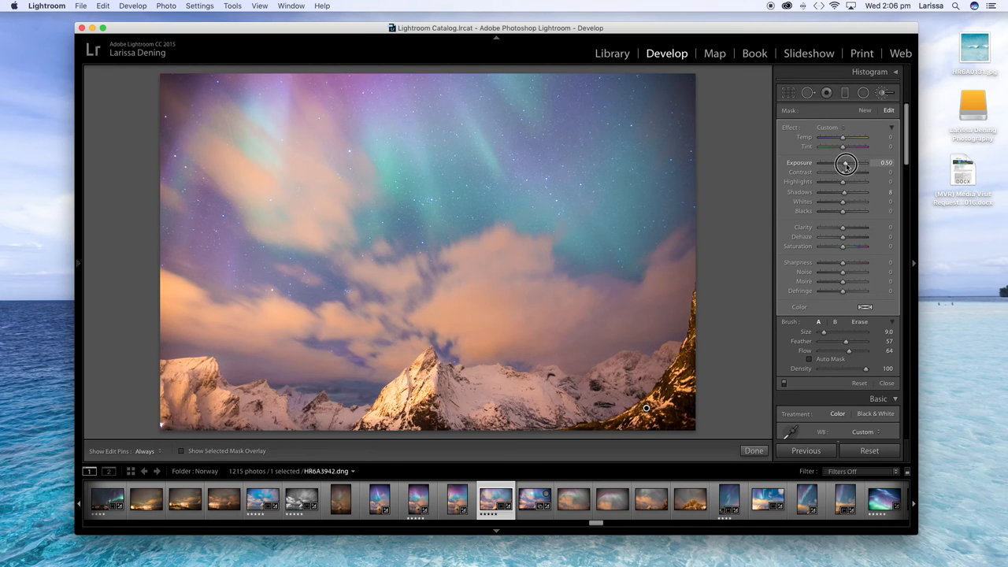
left_click_drag(846, 162, 852, 163)
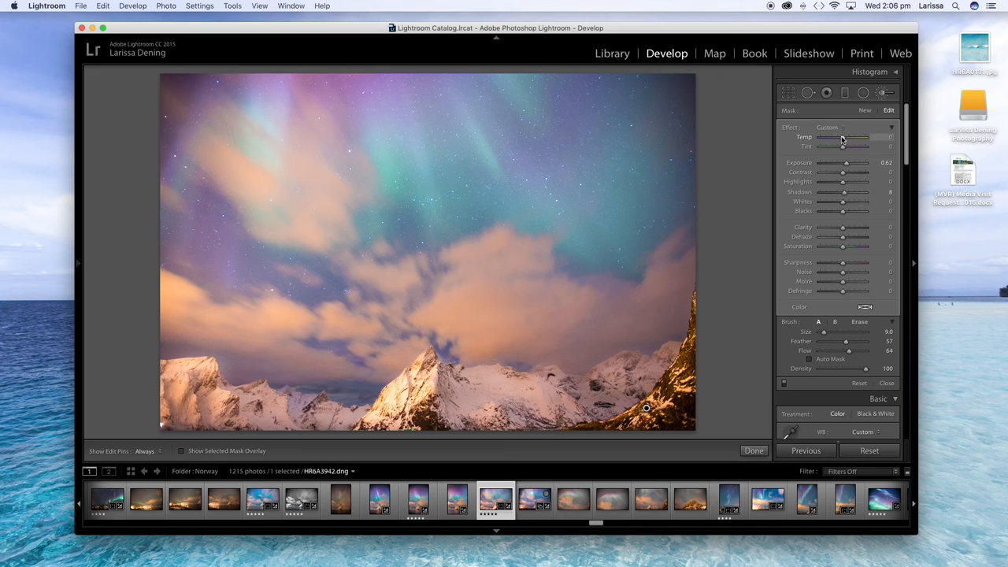
left_click_drag(847, 137, 827, 137)
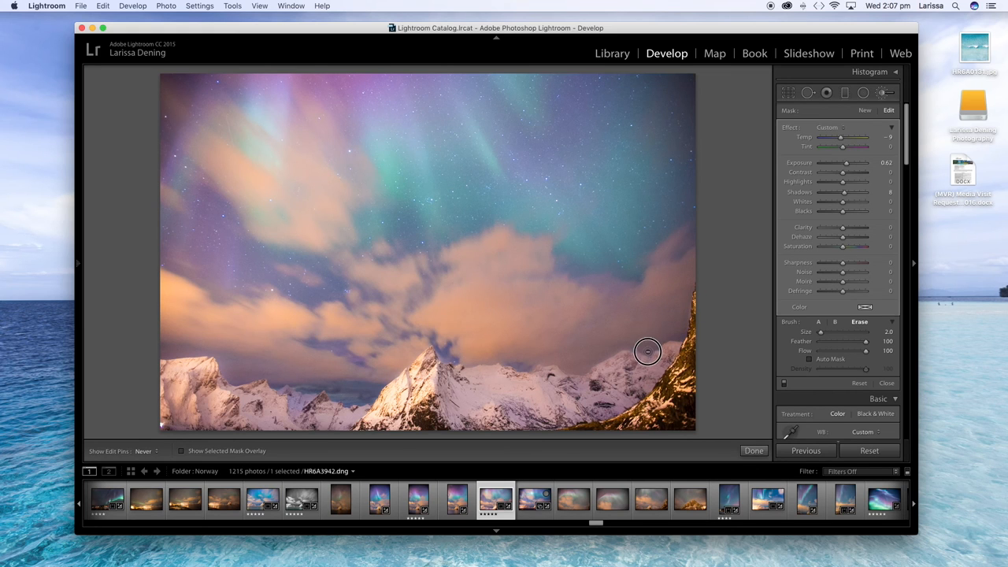
- Right-click on the mountains to finish the brush adjustment
right_click(645, 352)
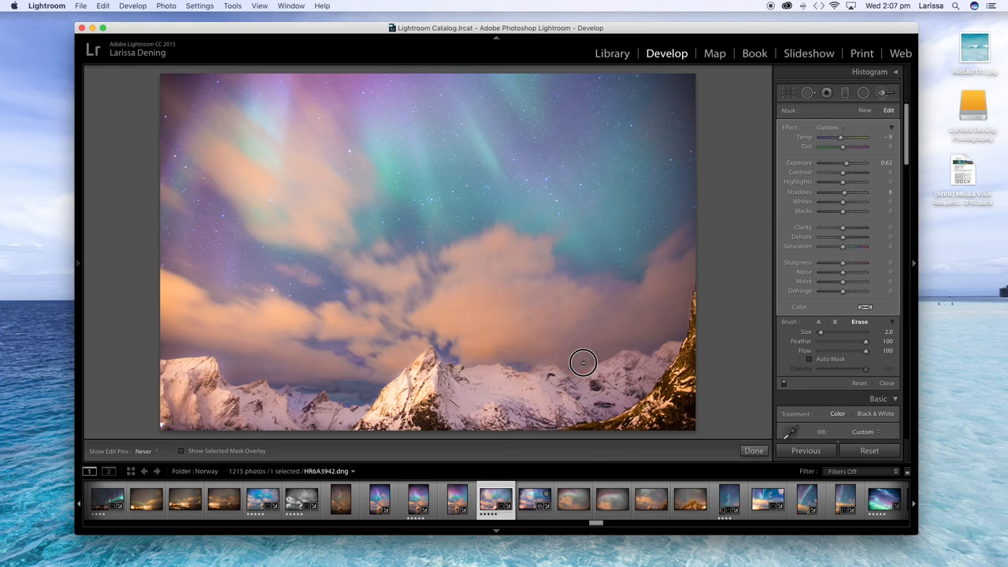
mouse_move(505, 360)
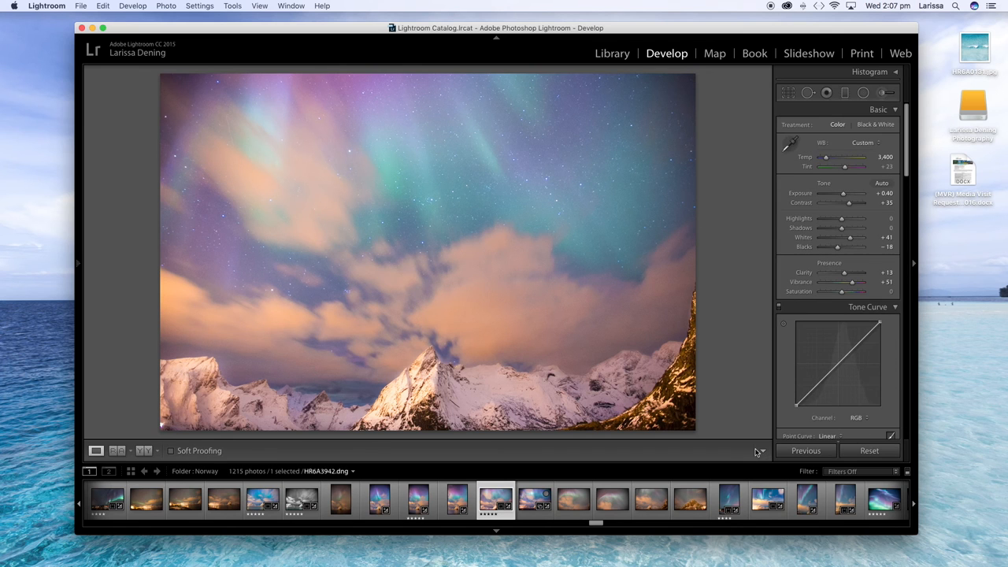
- In the Detail panel, set Sharpening Amount to 80 and Luminance noise reduction to 17
scroll("down", 3)
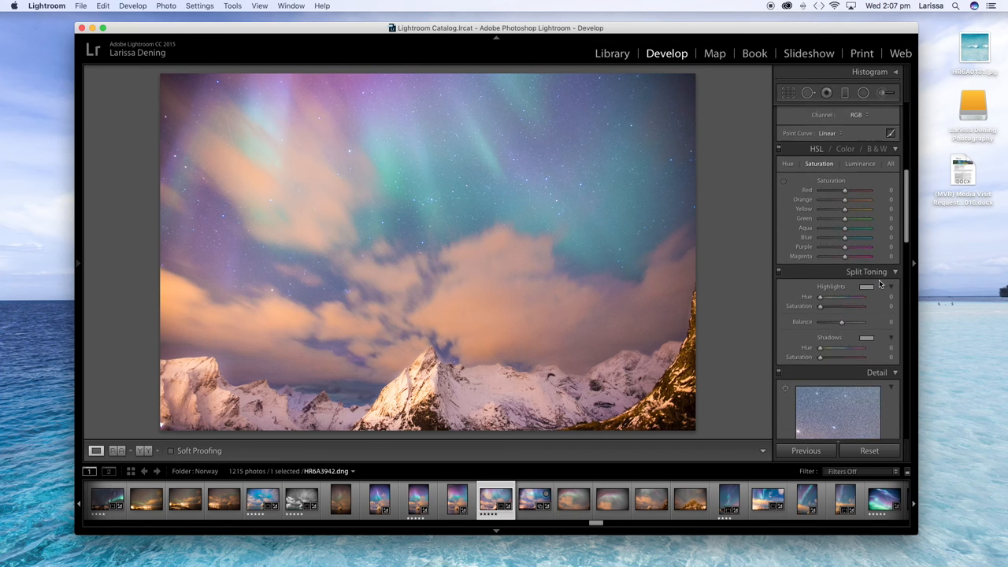
scroll("down", 3)
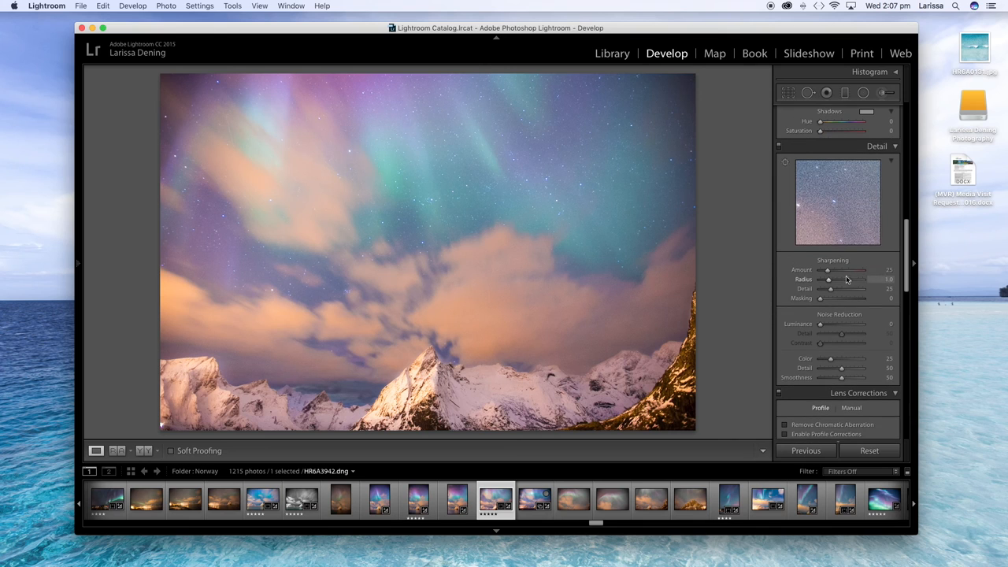
left_click_drag(829, 270, 847, 270)
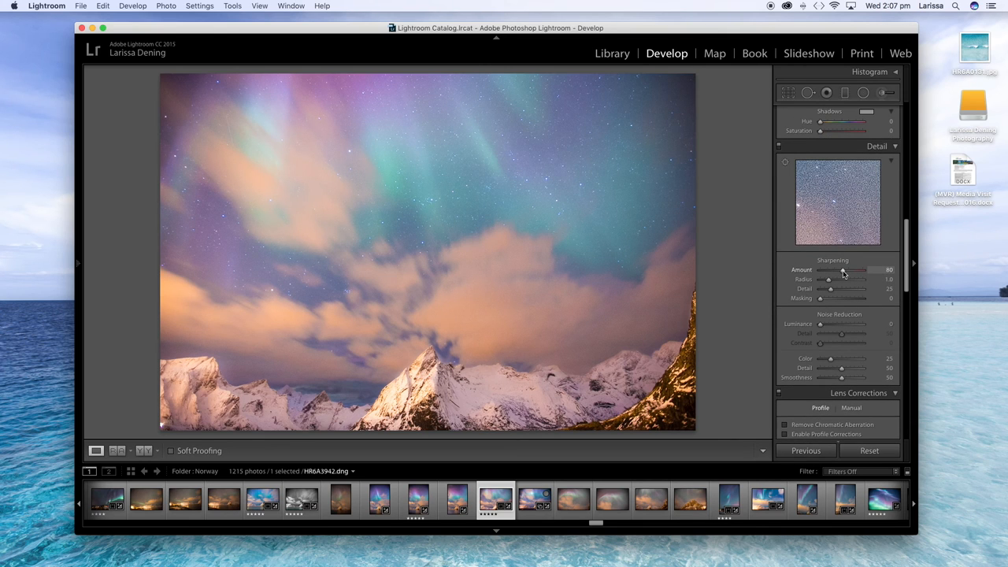
left_click_drag(820, 324, 831, 324)
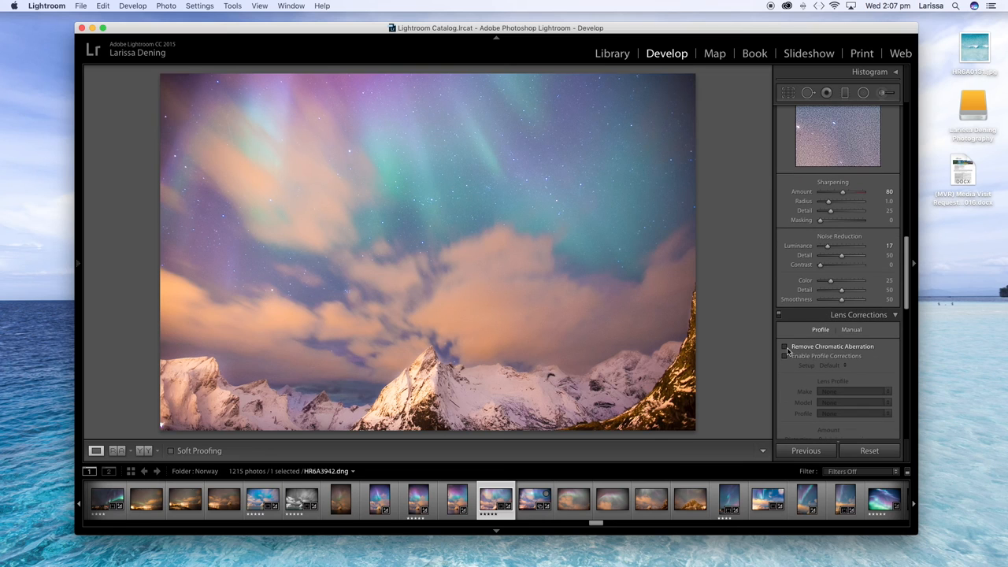
- Check Remove Chromatic Aberration and Enable Profile Corrections, toggling the profile on and off to compare
left_click(785, 355)
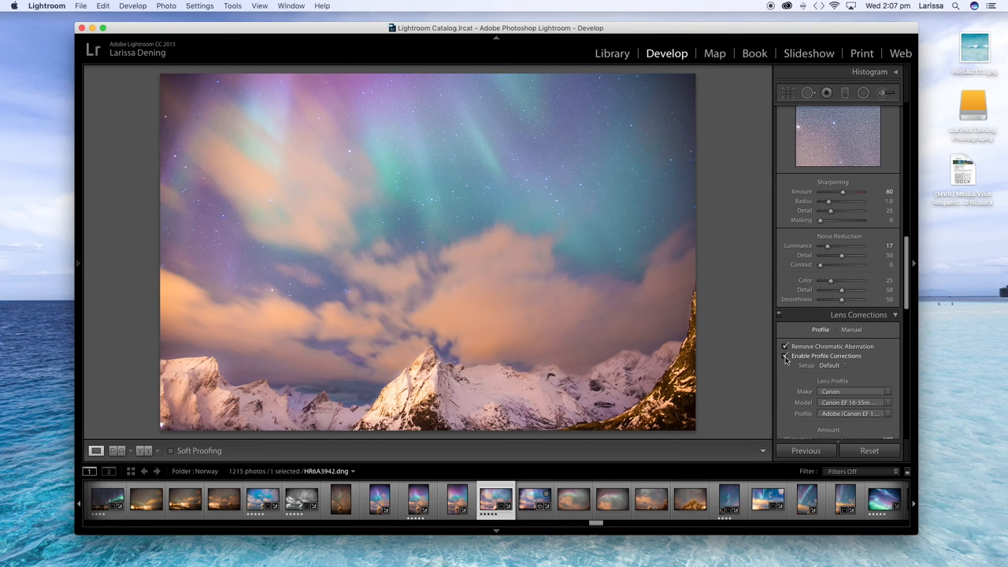
left_click(785, 356)
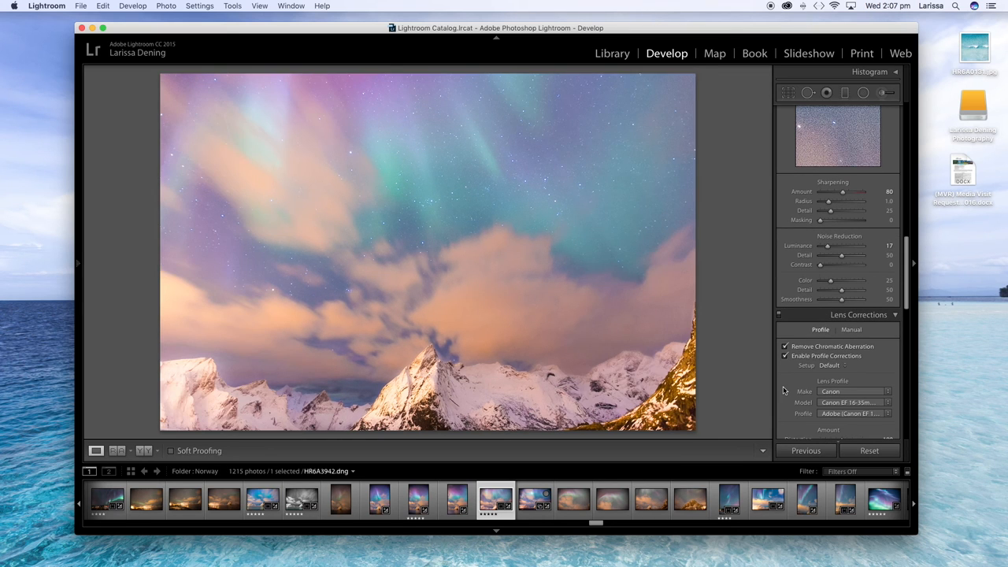
left_click(784, 355)
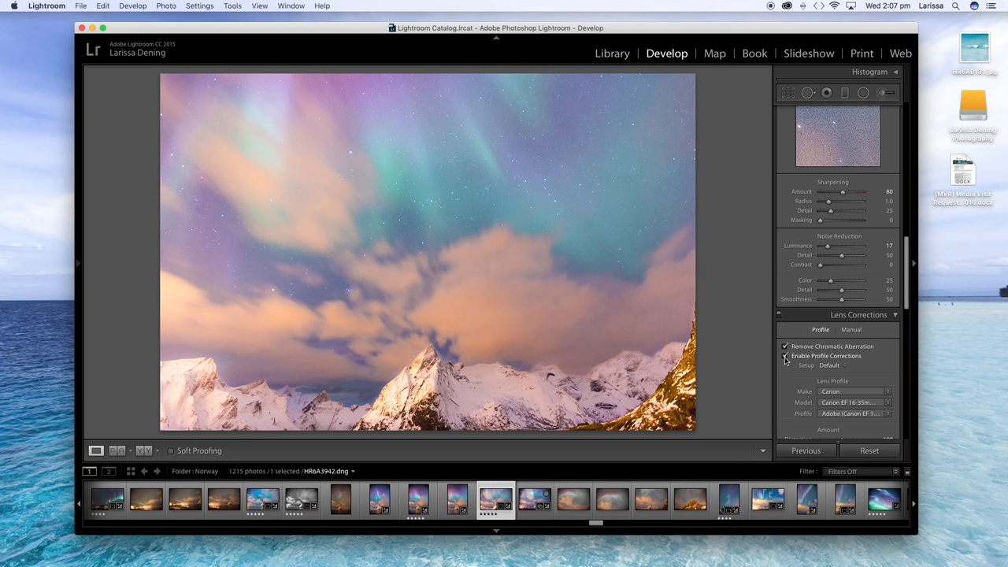
left_click(785, 355)
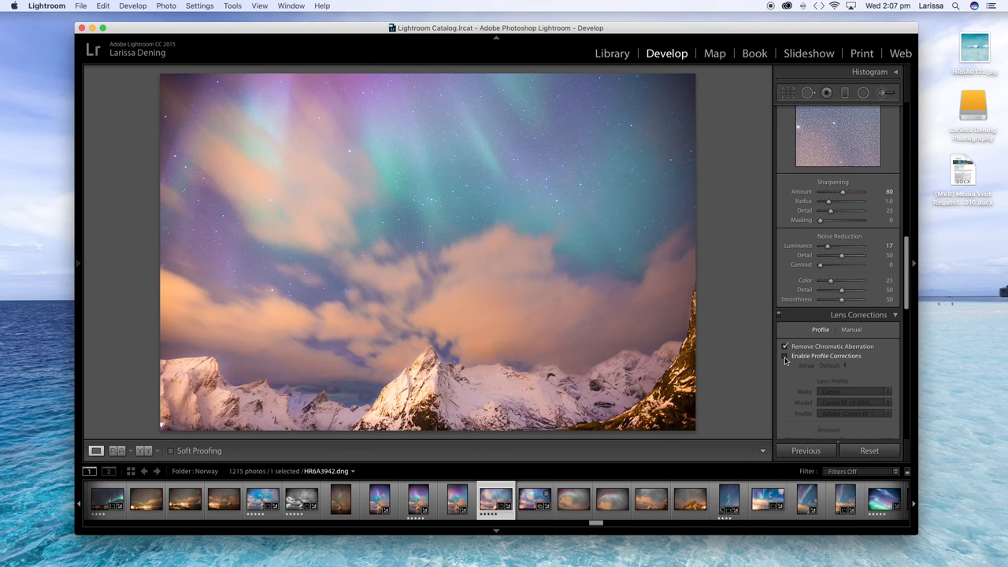
left_click(785, 356)
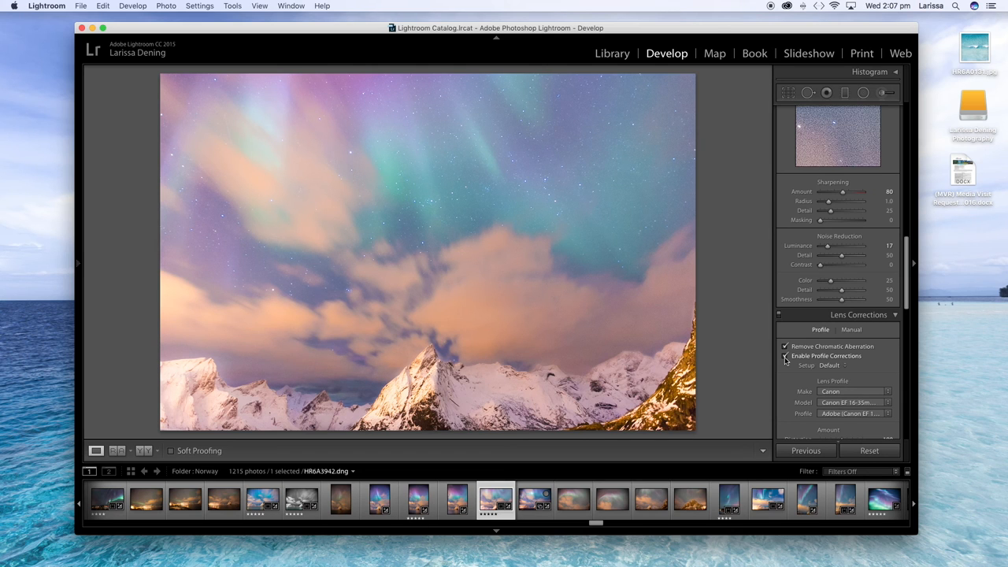
left_click(785, 356)
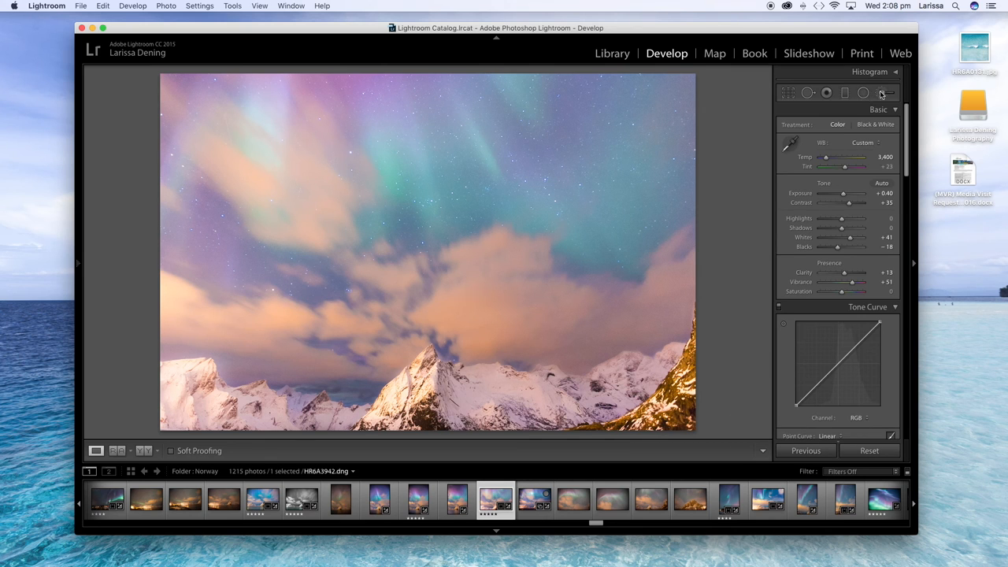
- Brush a new mask over the orange-lit right cliff and cool it to temperature -43
left_click(883, 92)
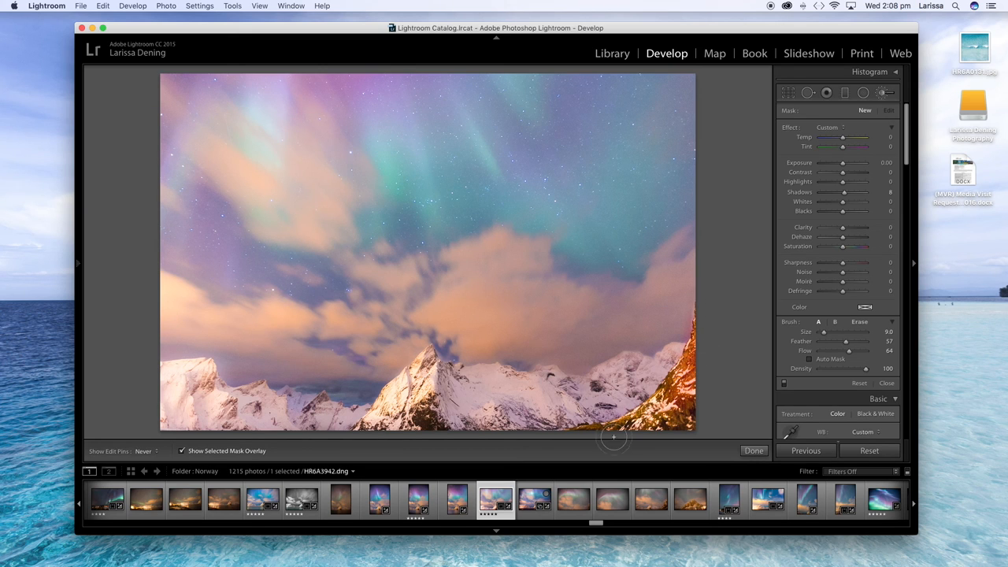
left_click_drag(614, 437, 693, 360)
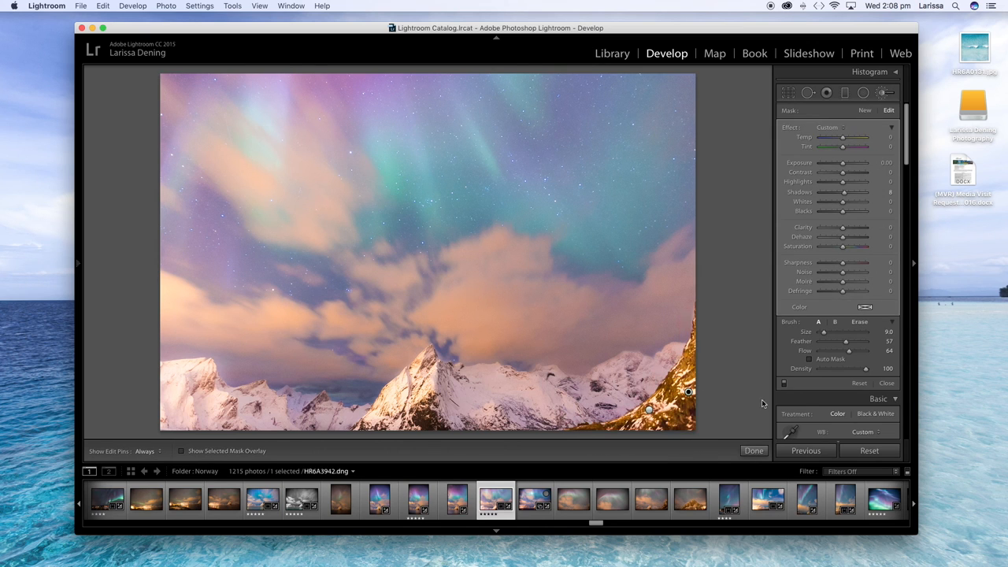
left_click_drag(851, 138, 839, 138)
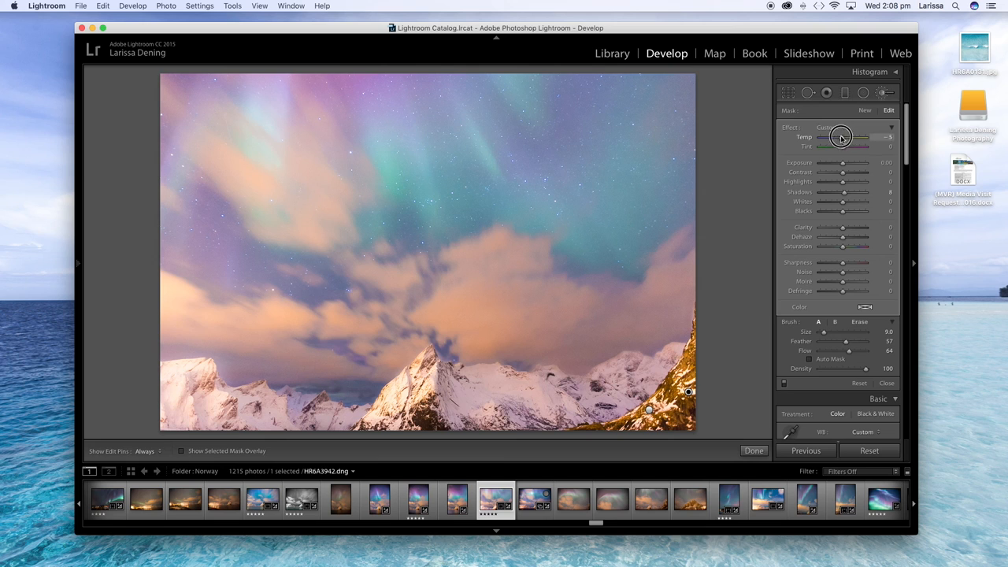
left_click_drag(840, 137, 833, 137)
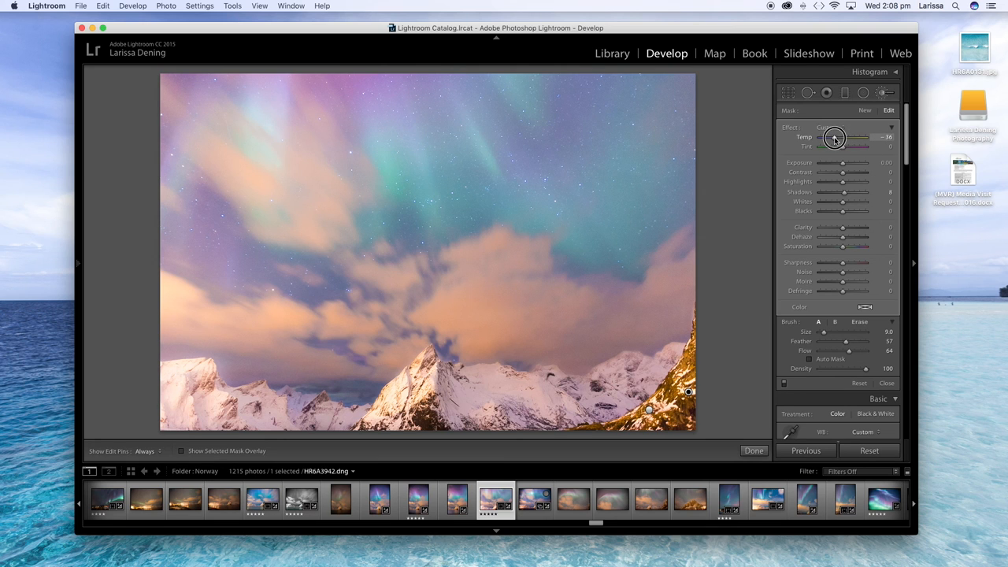
left_click_drag(836, 137, 833, 137)
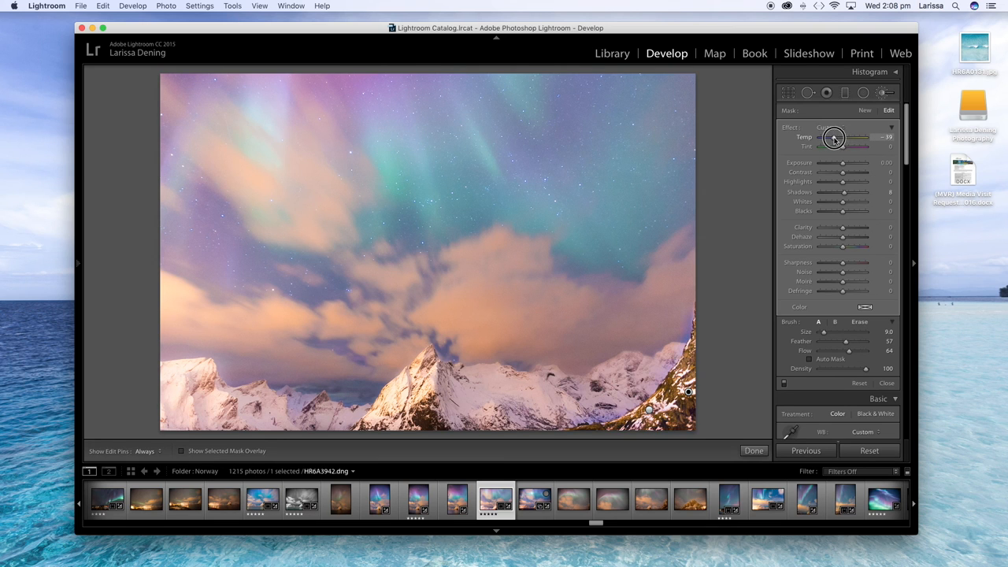
left_click_drag(834, 137, 831, 137)
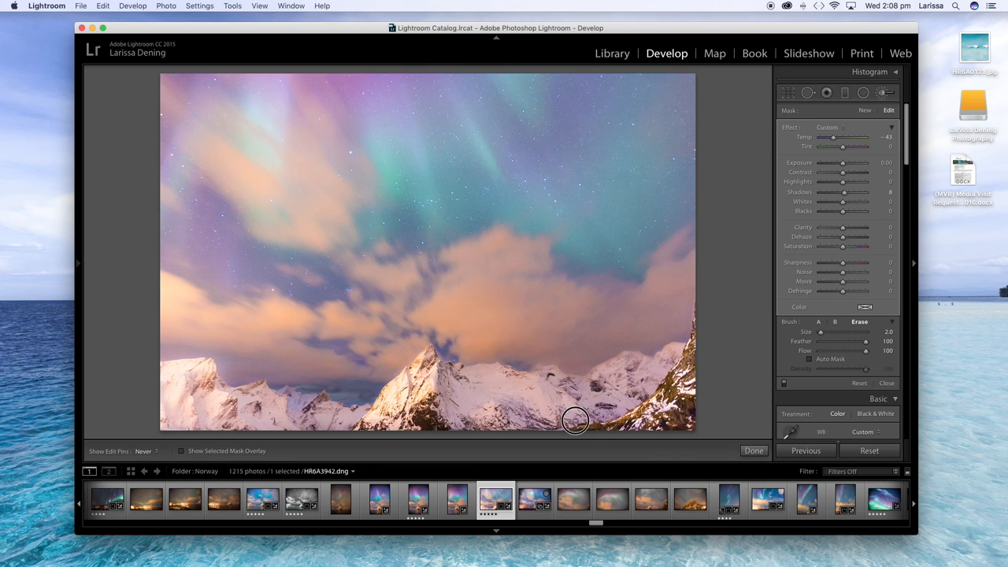
left_click_drag(574, 421, 691, 314)
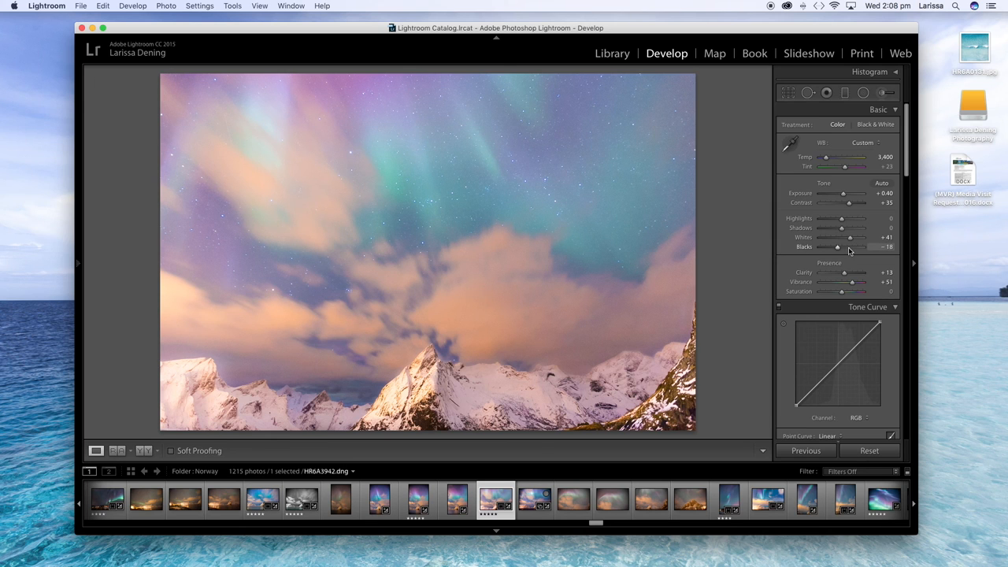
scroll("down", 3)
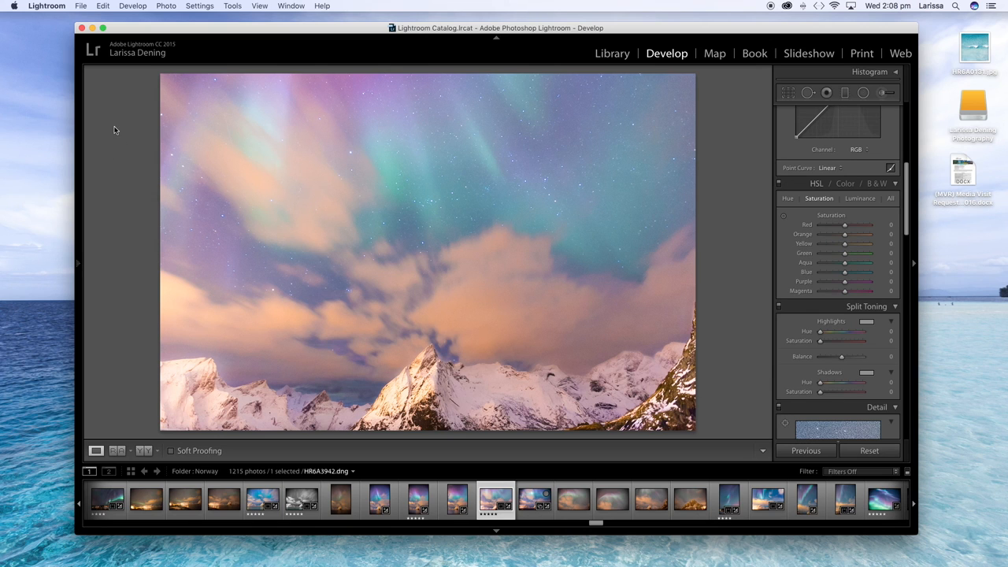
mouse_move(225, 124)
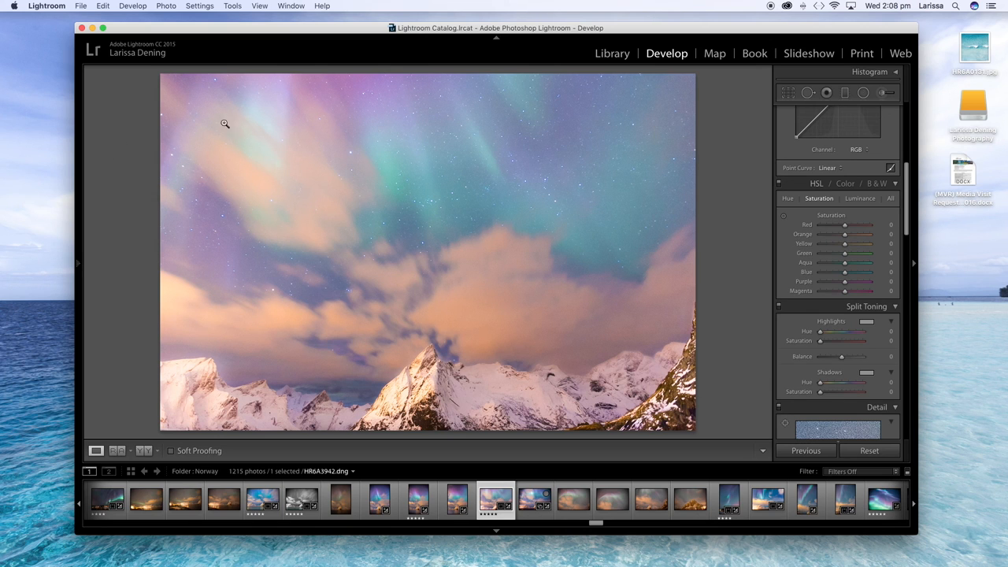
mouse_move(100, 234)
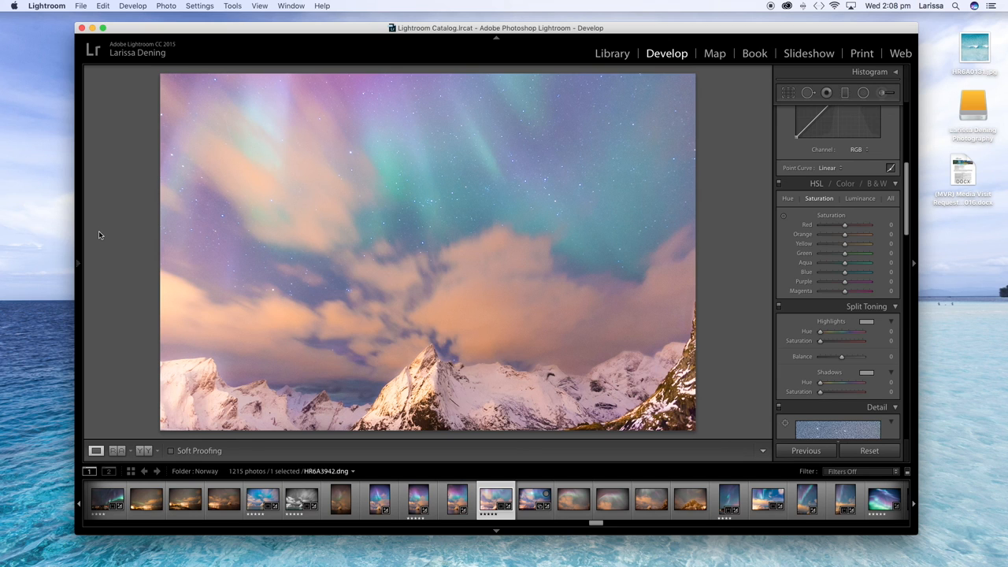
mouse_move(714, 334)
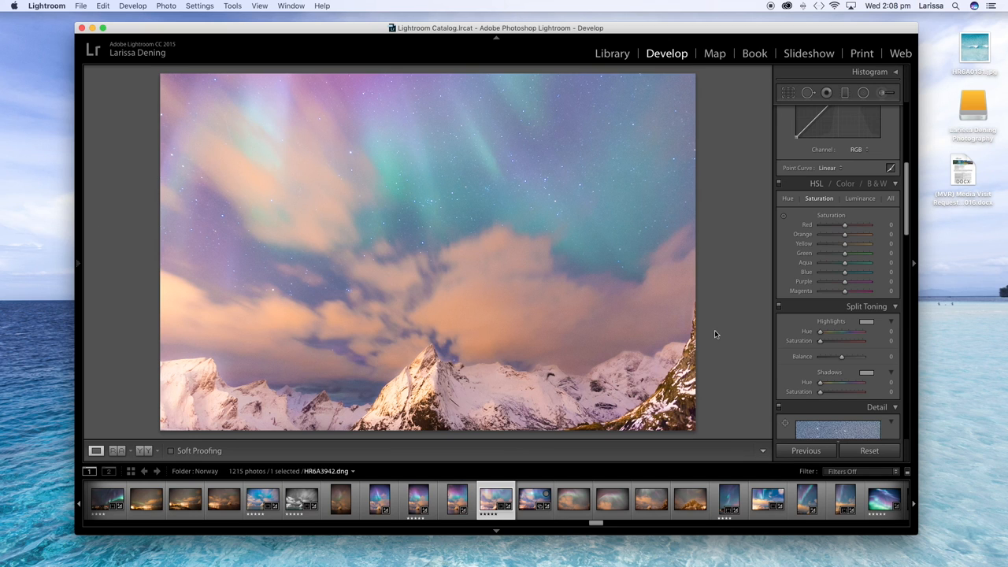